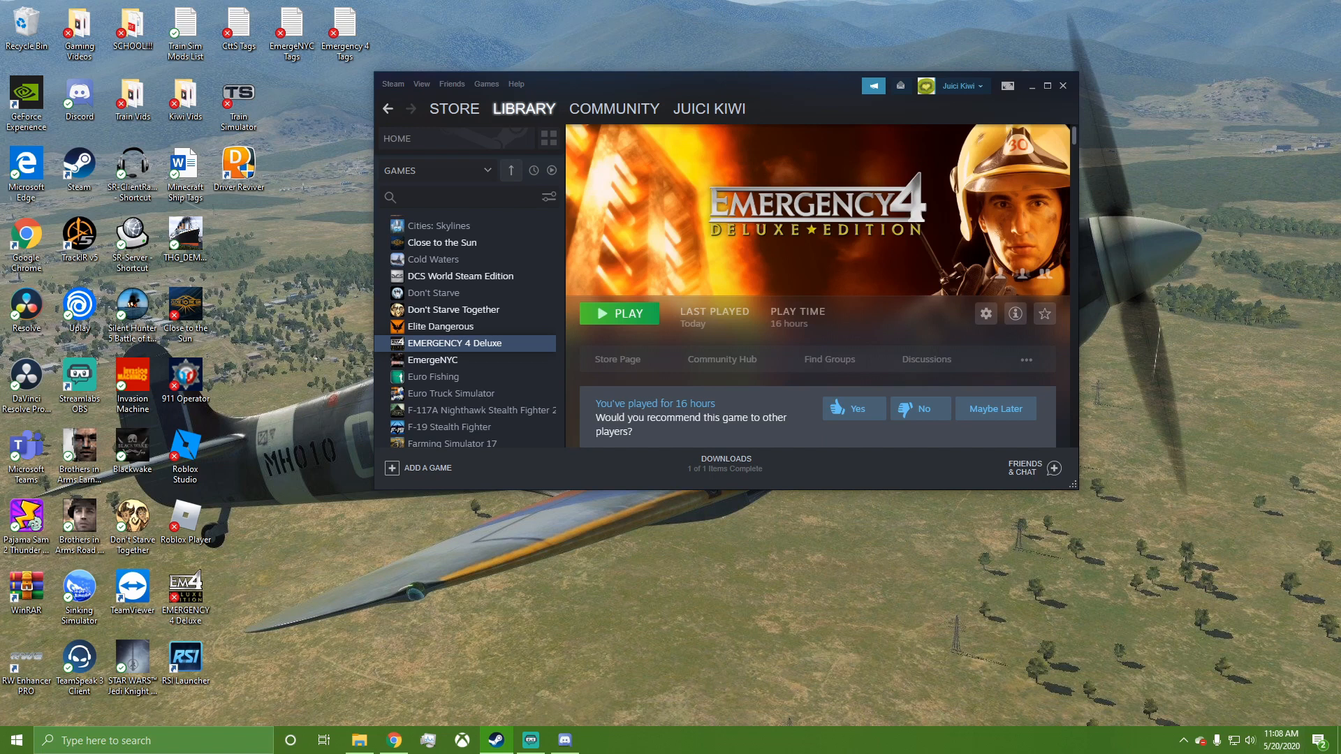
- Bring Chrome forward and switch to the WinRAR 5.90 download page
left_click(393, 741)
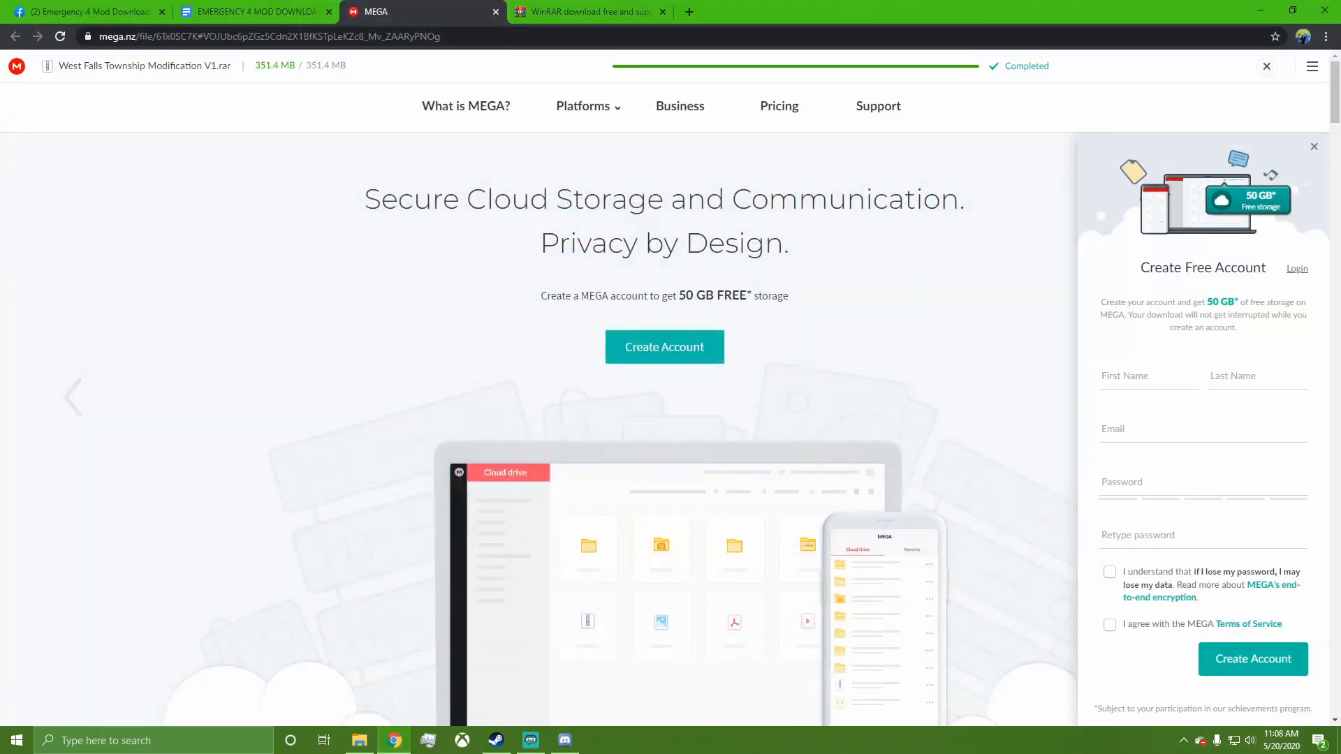
left_click(589, 12)
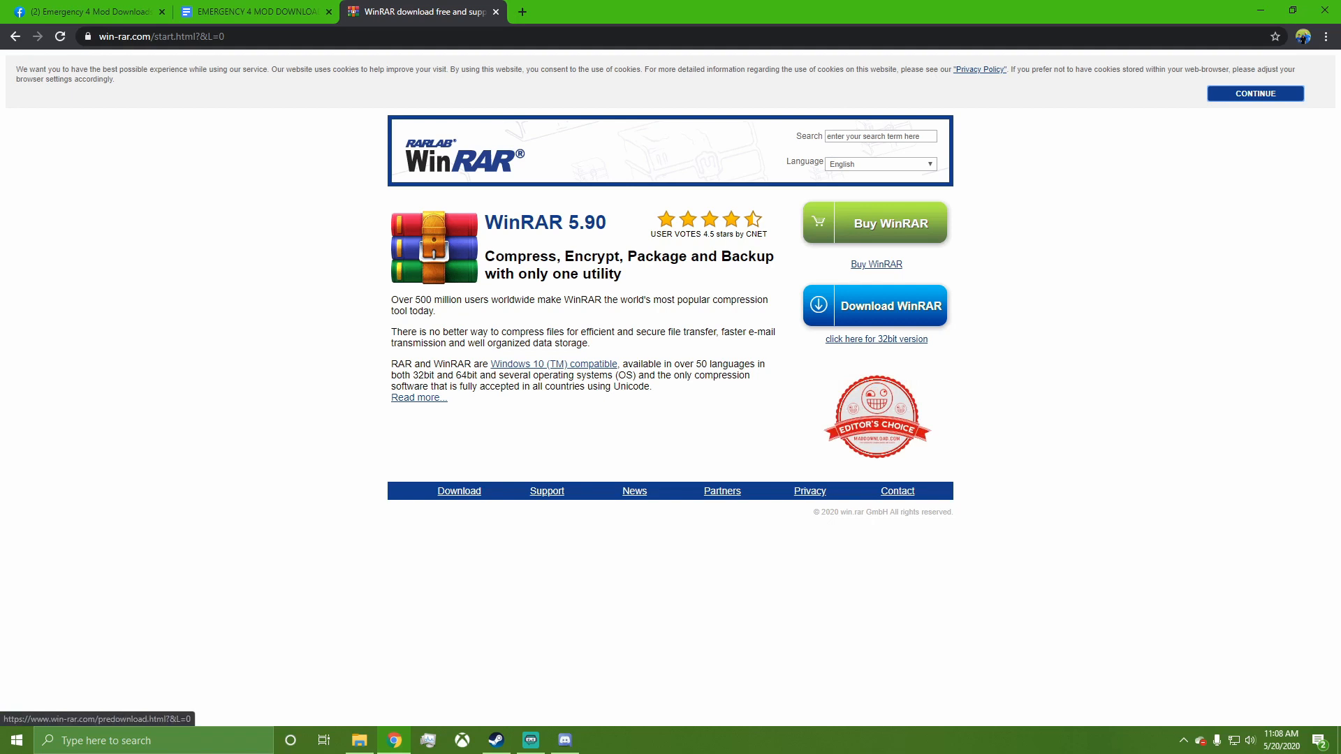
mouse_move(874, 222)
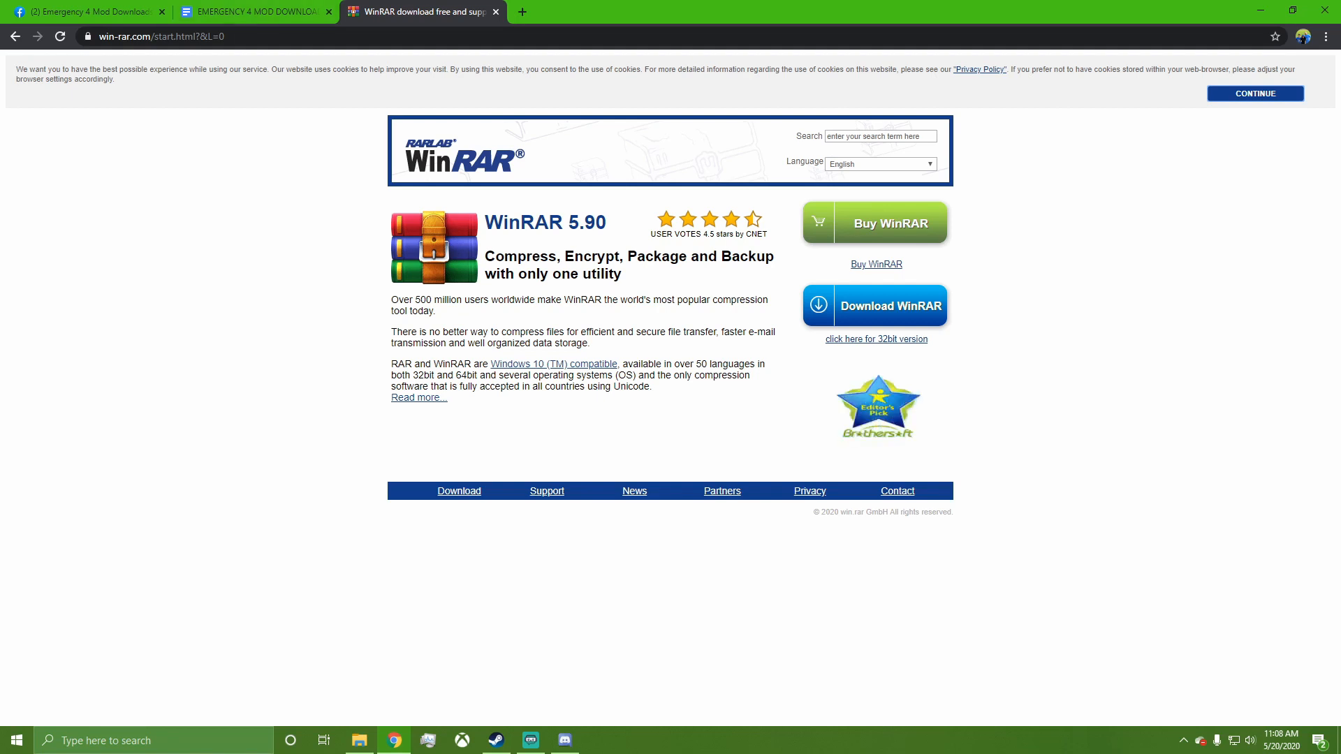
- Switch to the Emergency 4 mod download list and scroll back up to its top
left_click(253, 11)
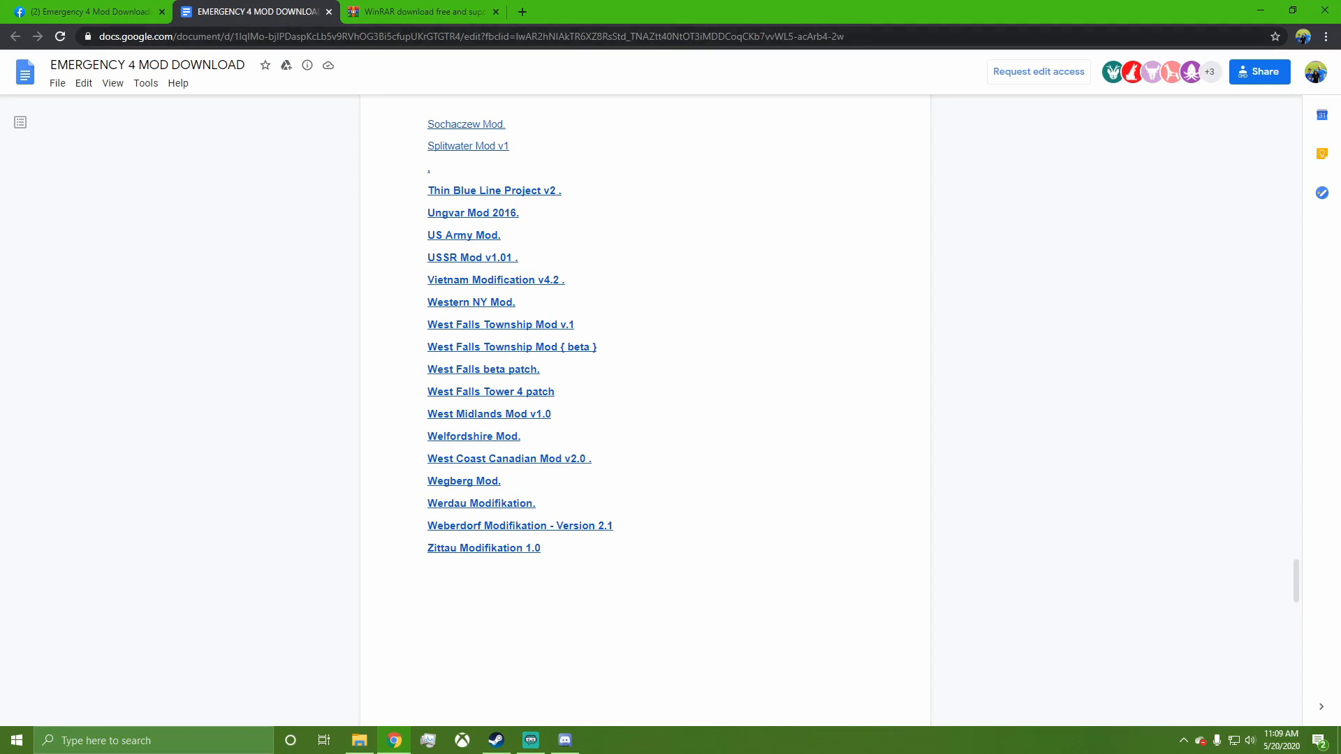
scroll("up", 3)
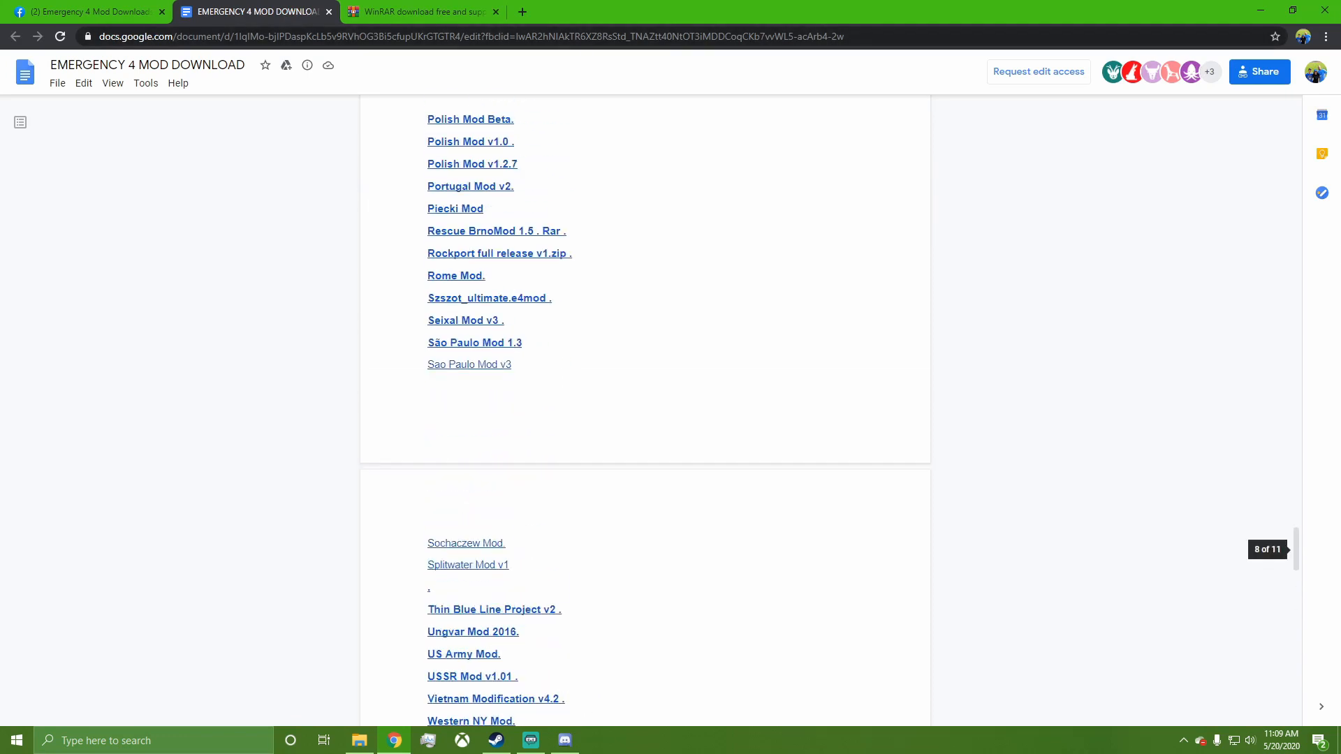
scroll("up", 3)
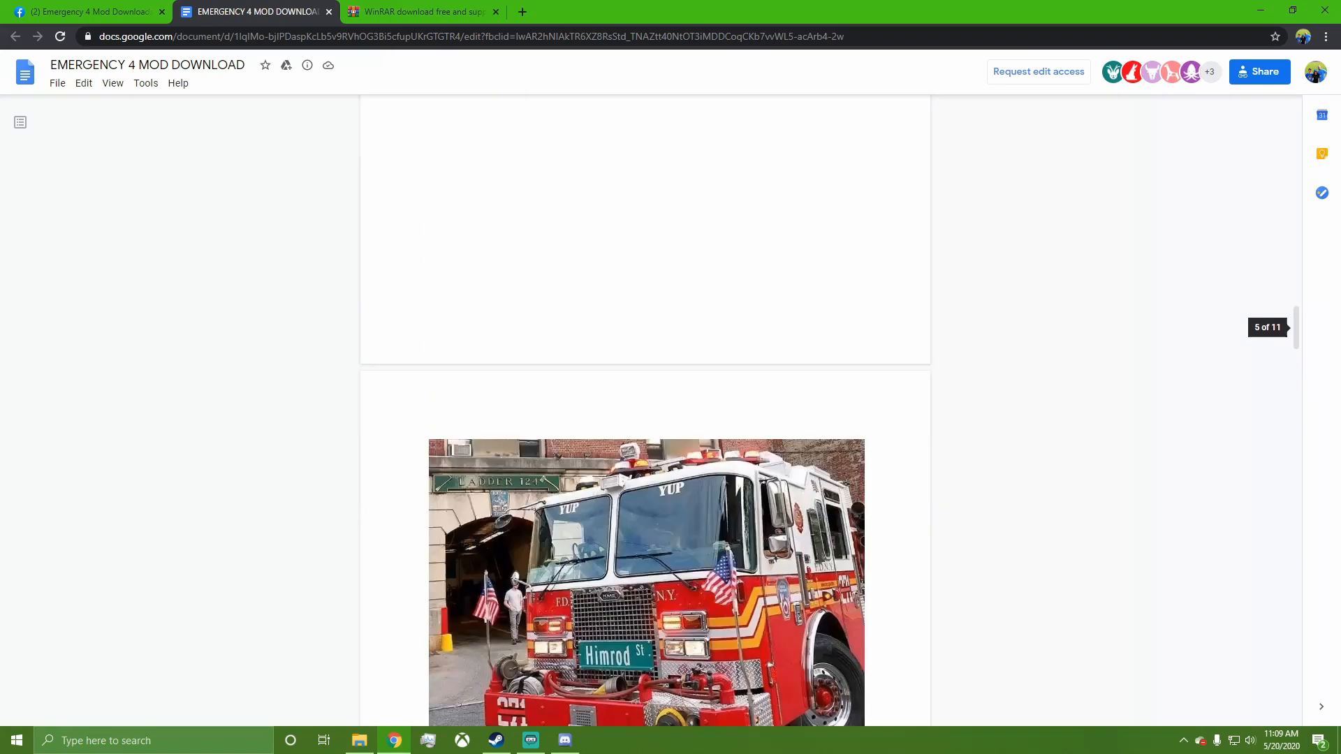
scroll("up", 3)
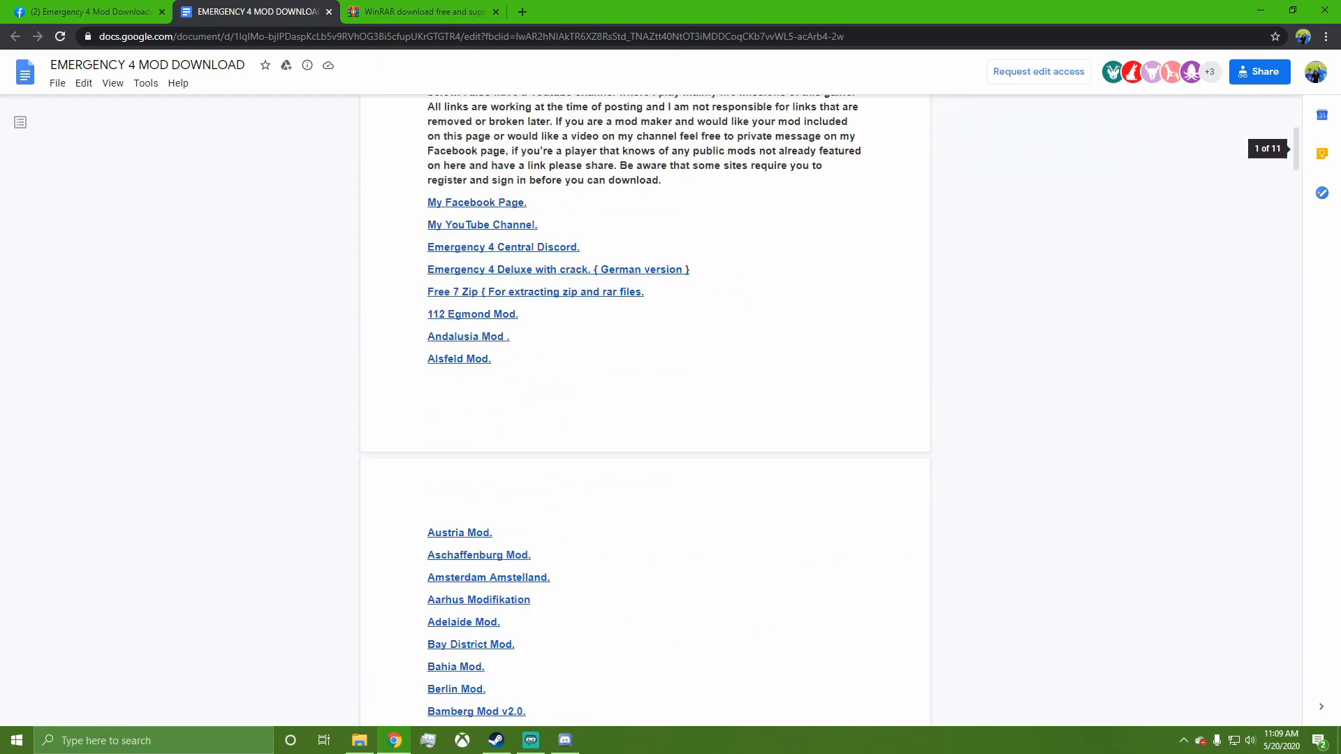
scroll("up", 3)
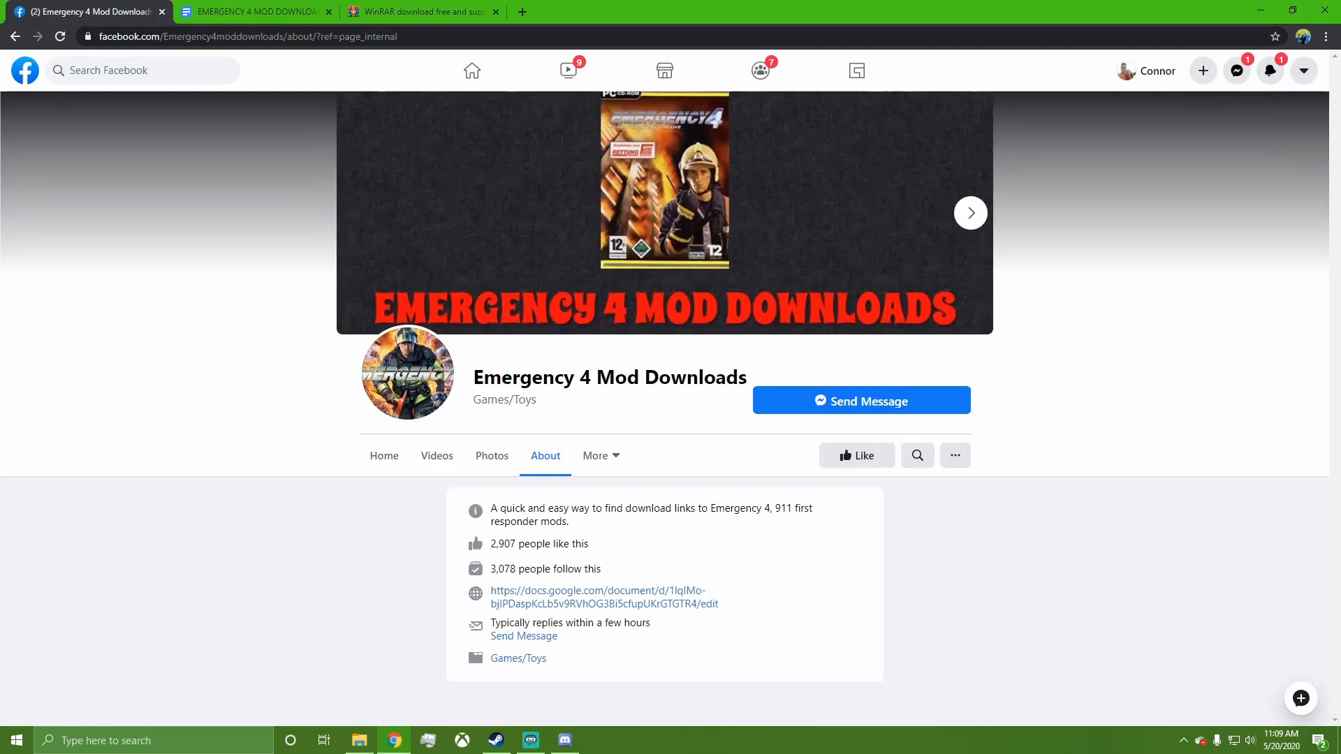
mouse_move(598, 597)
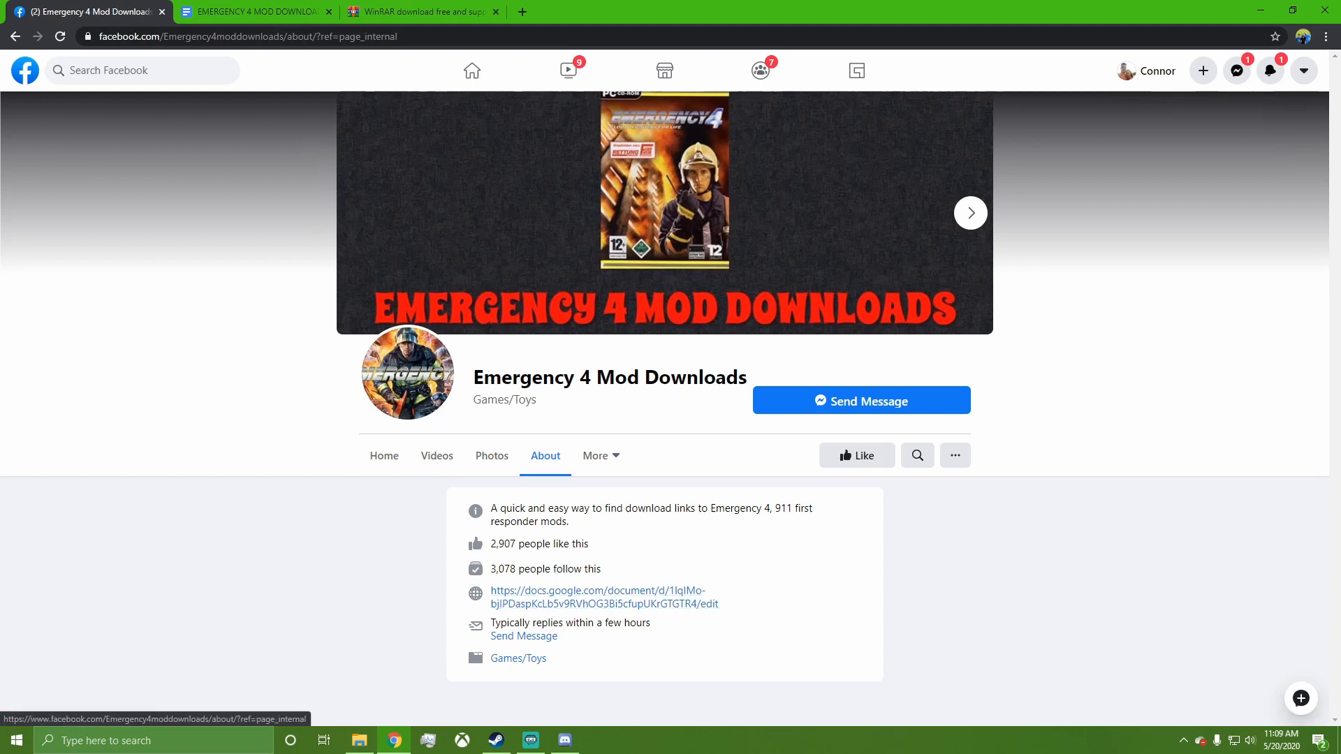
mouse_move(604, 597)
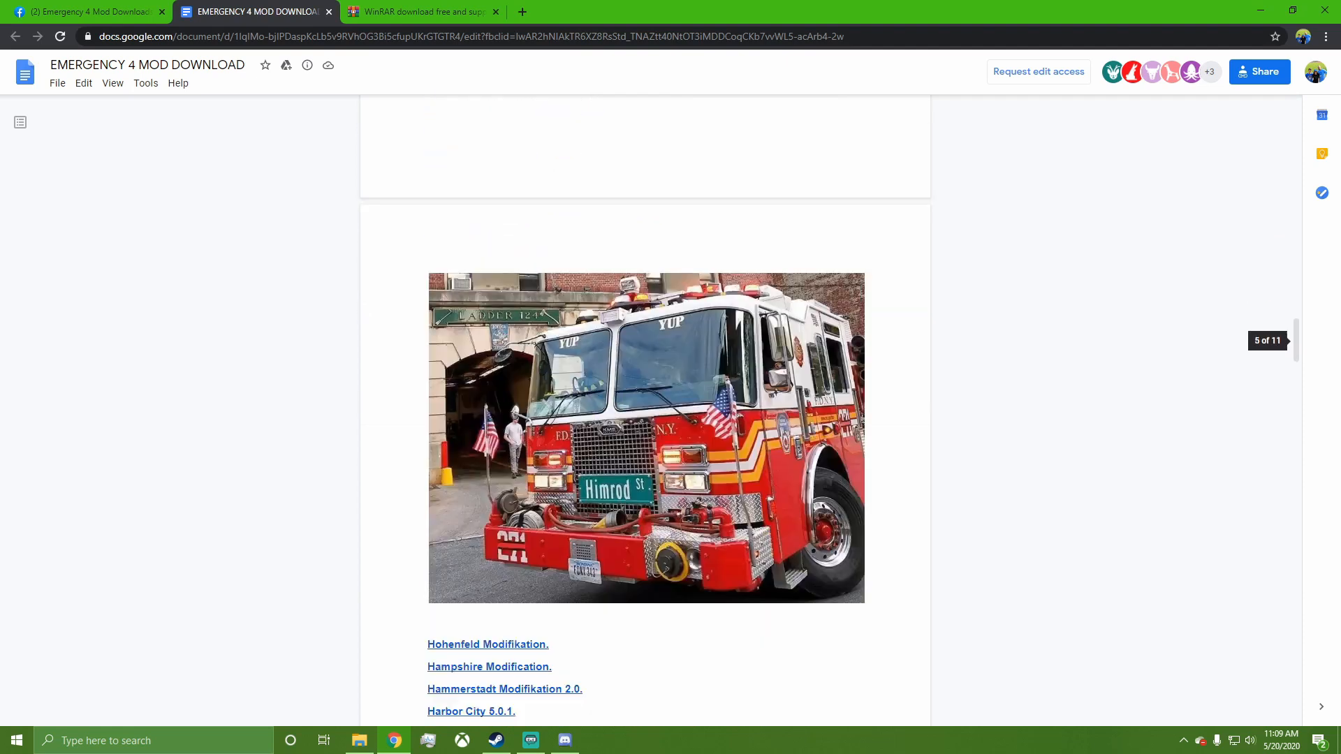
- Scroll to West Falls Township Mod v.1 and follow its MEGA download link
scroll("down", 3)
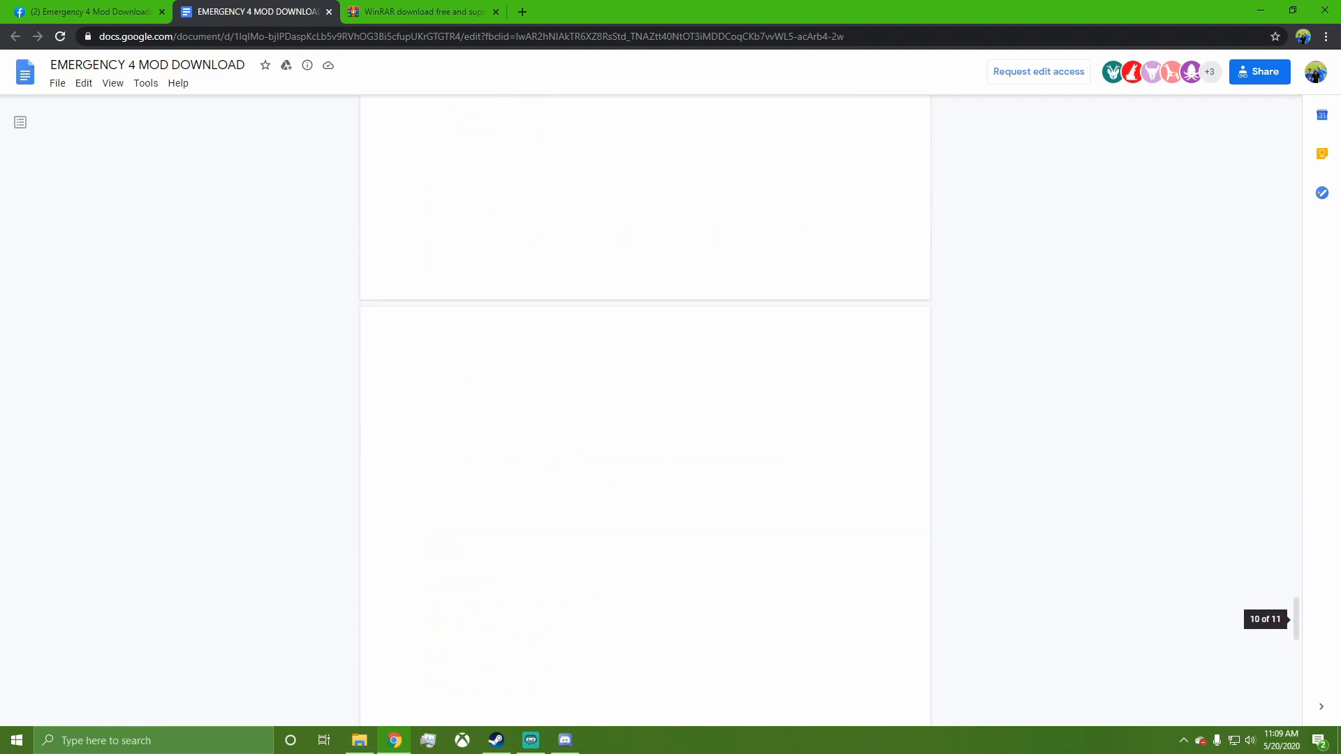
scroll("down", 3)
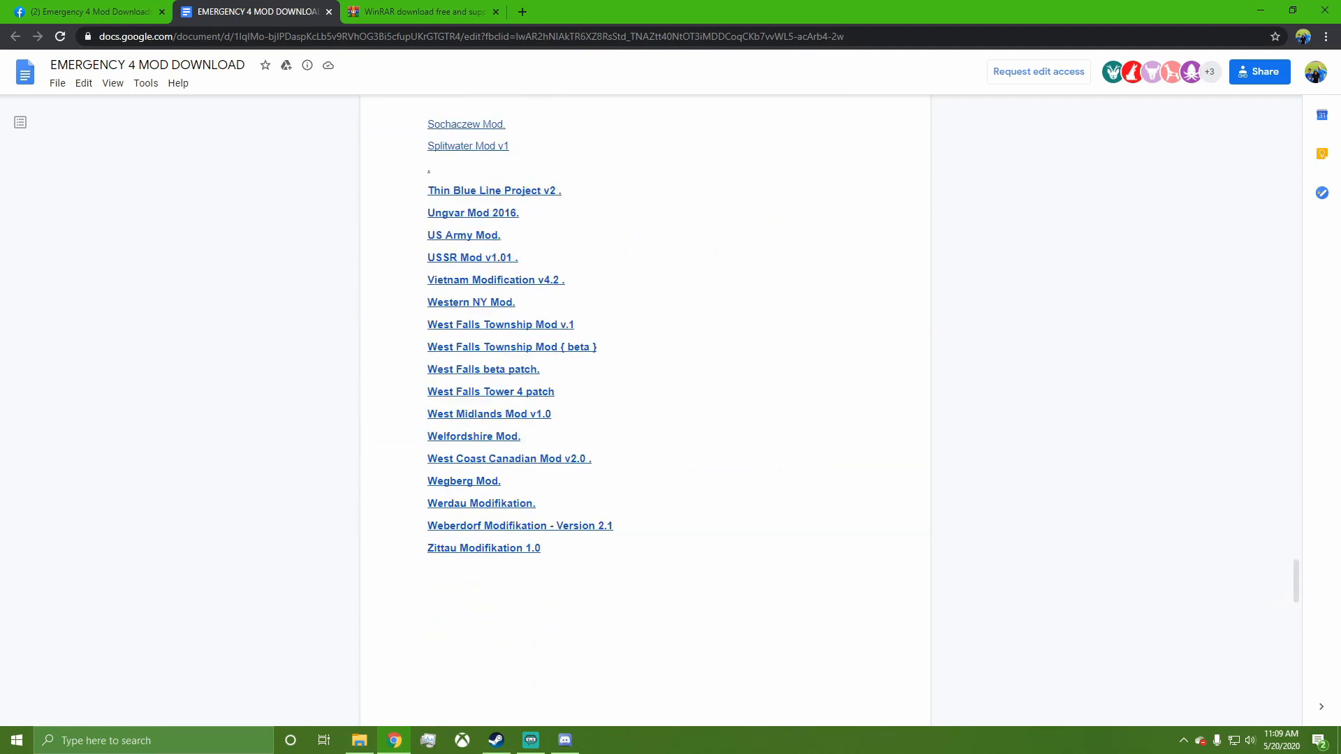
mouse_move(500, 324)
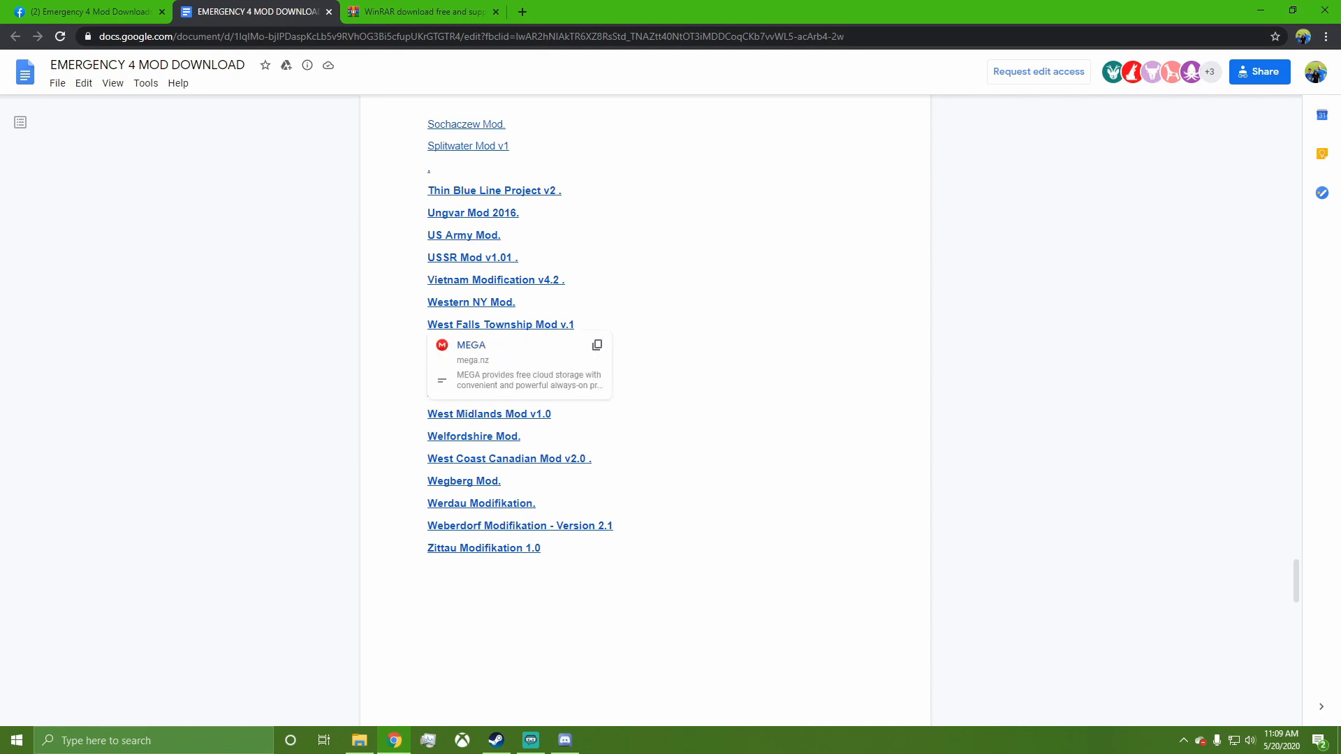
left_click(472, 346)
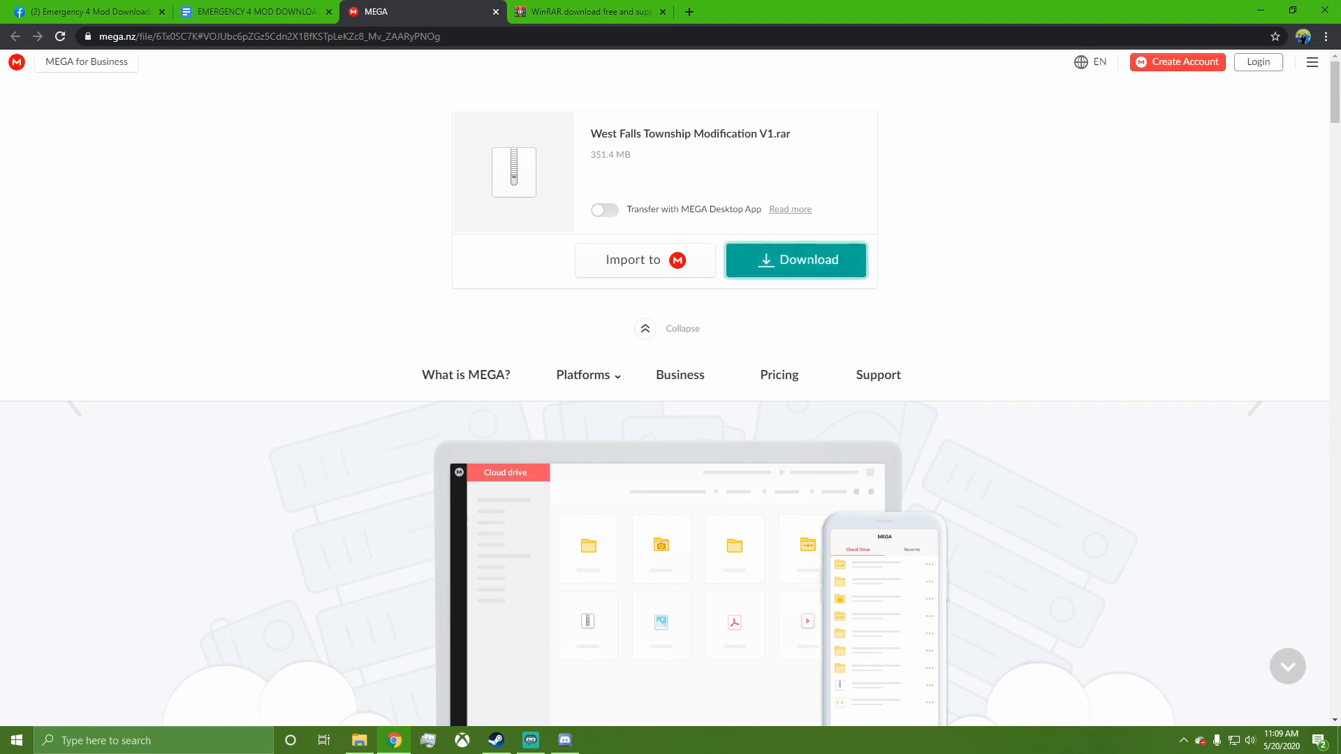
- Start downloading West Falls Township Modification V1.rar (351.4 MB) from MEGA
left_click(793, 260)
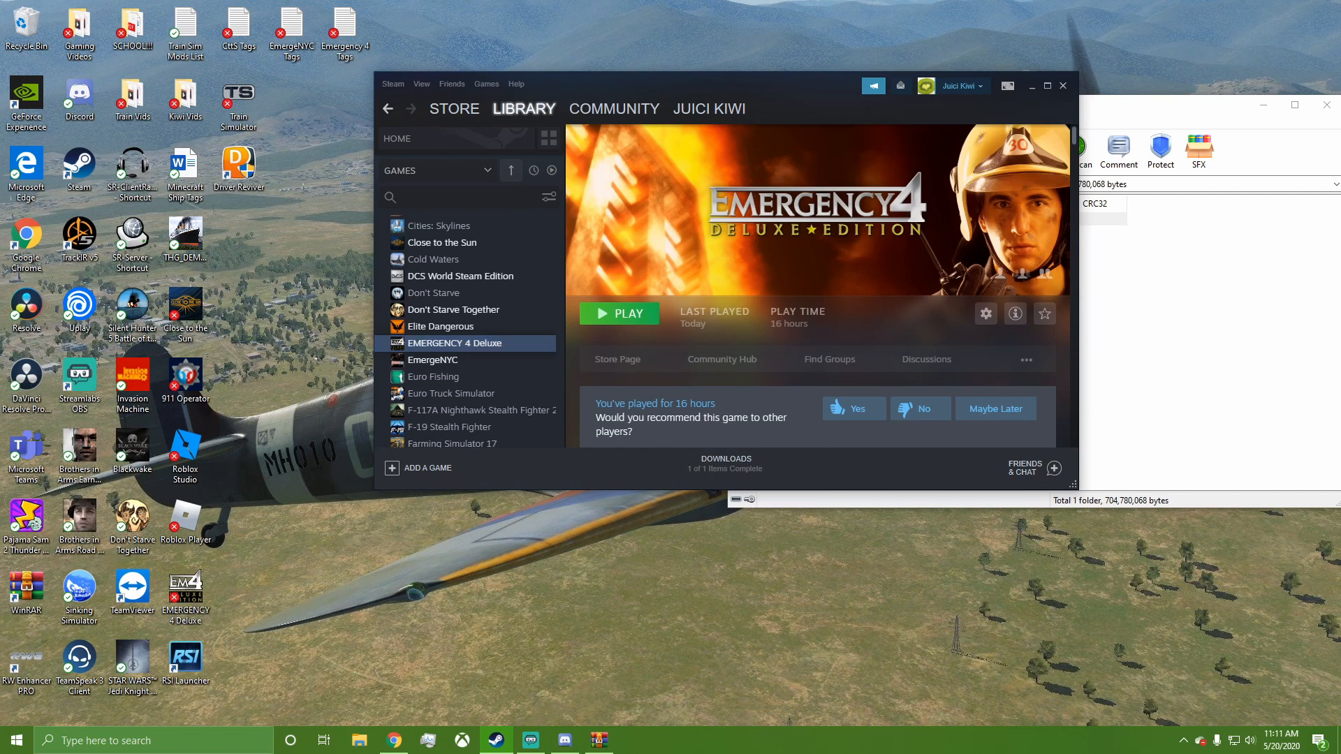
- Bring up the properties of EMERGENCY 4 Deluxe from the Steam library
right_click(455, 344)
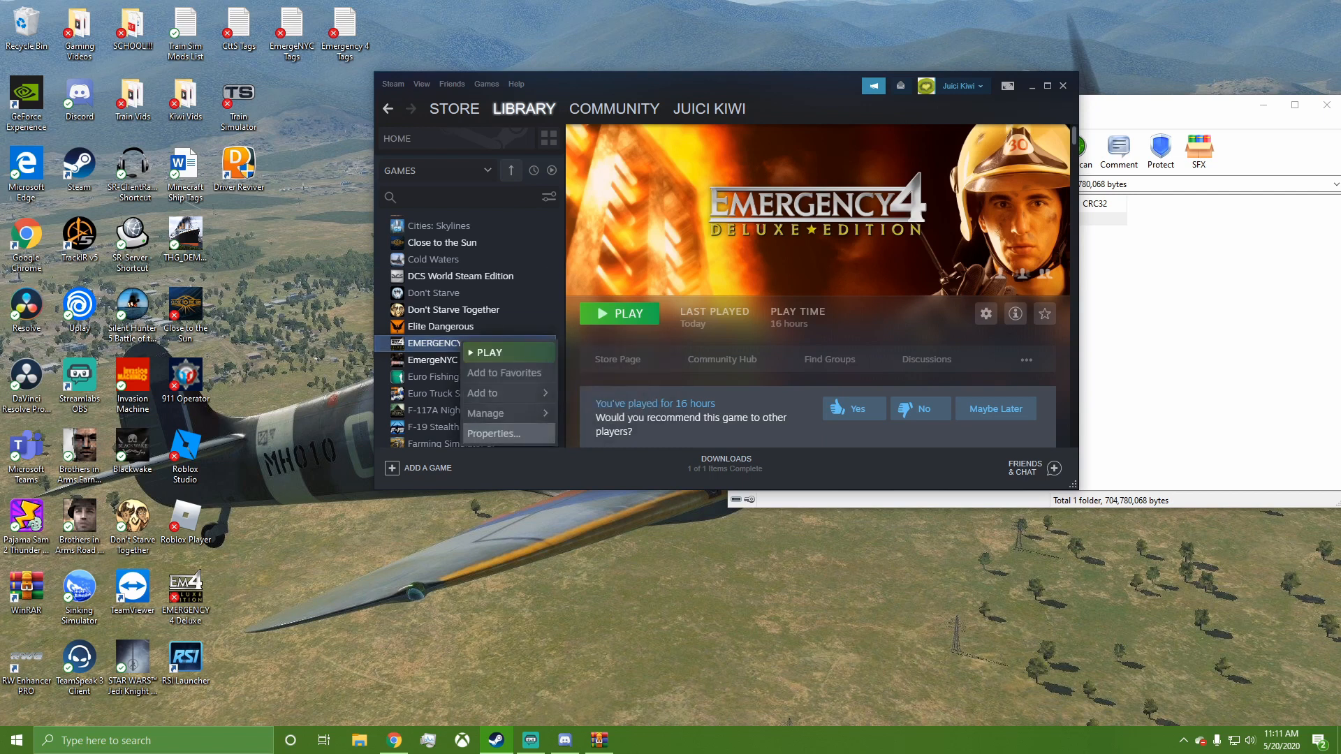
left_click(493, 433)
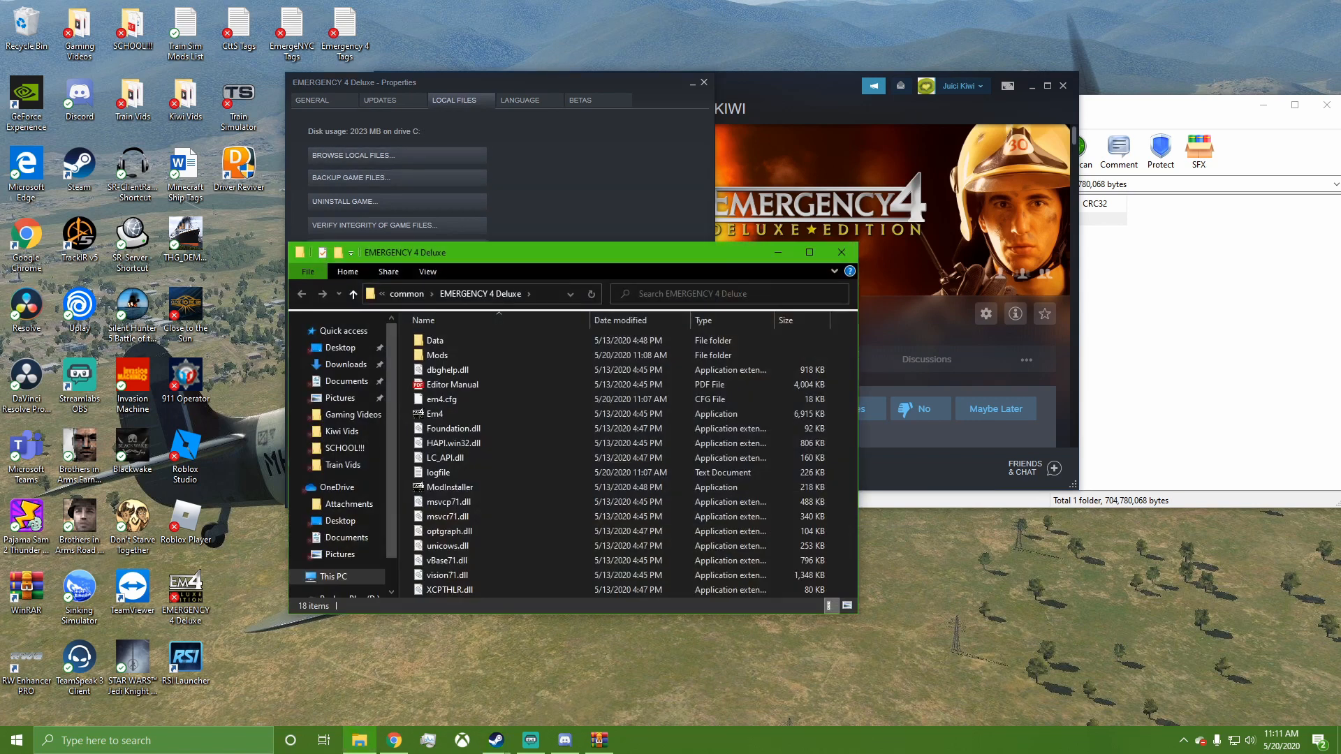
- Go into the game's Mods folder to receive the West Falls Township Modification V1 folder
left_click(437, 354)
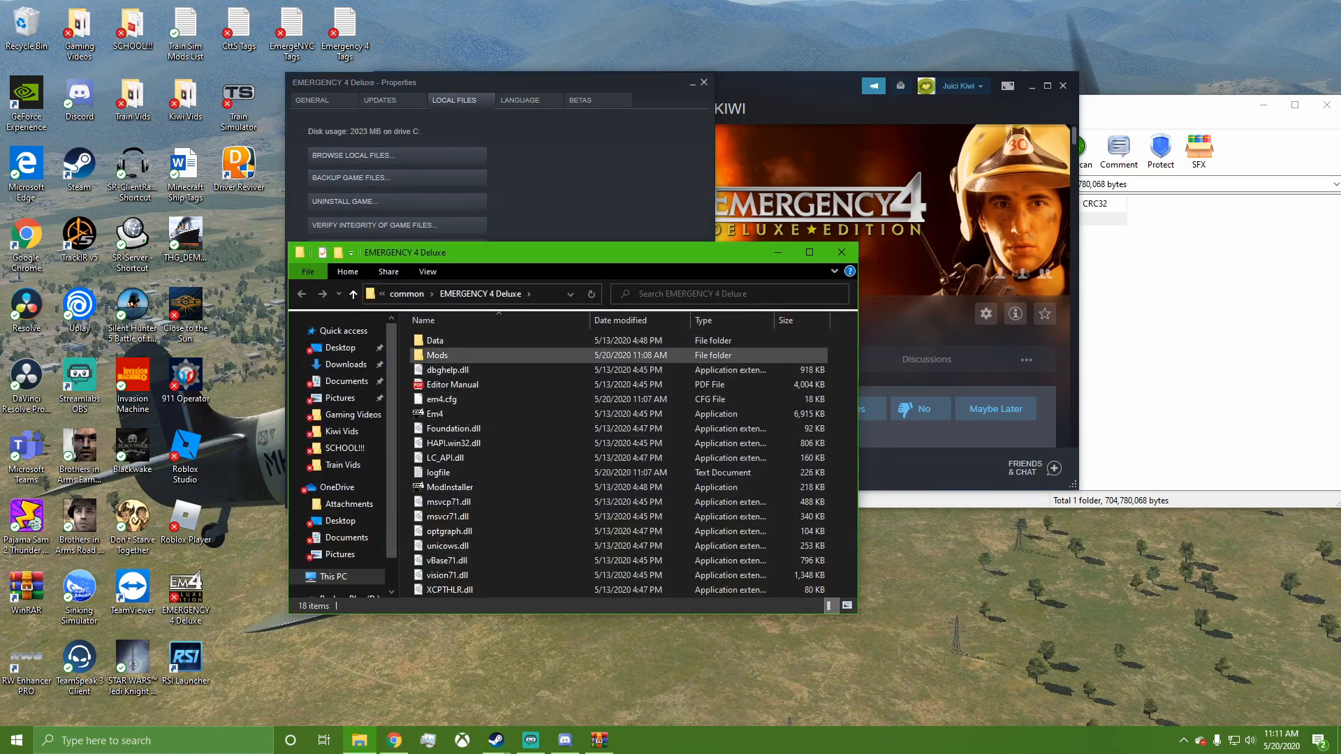
mouse_move(437, 355)
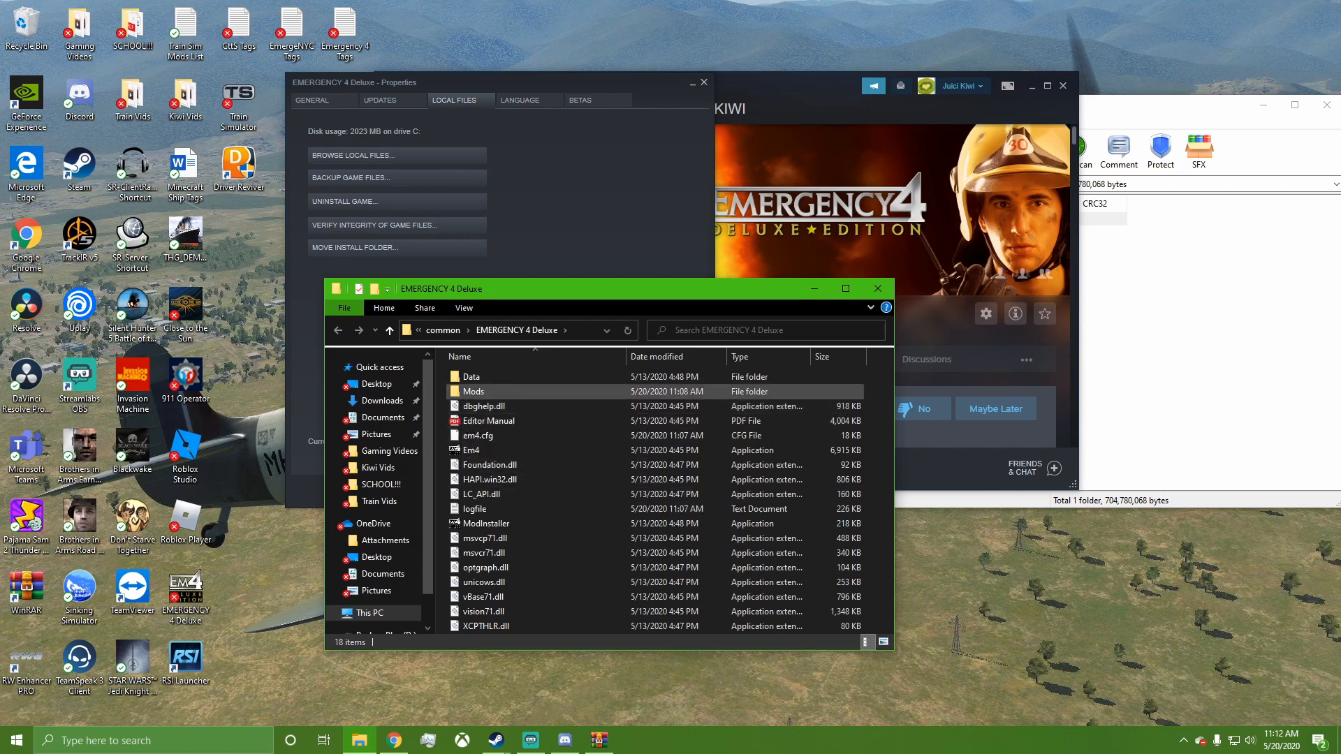
left_click(474, 392)
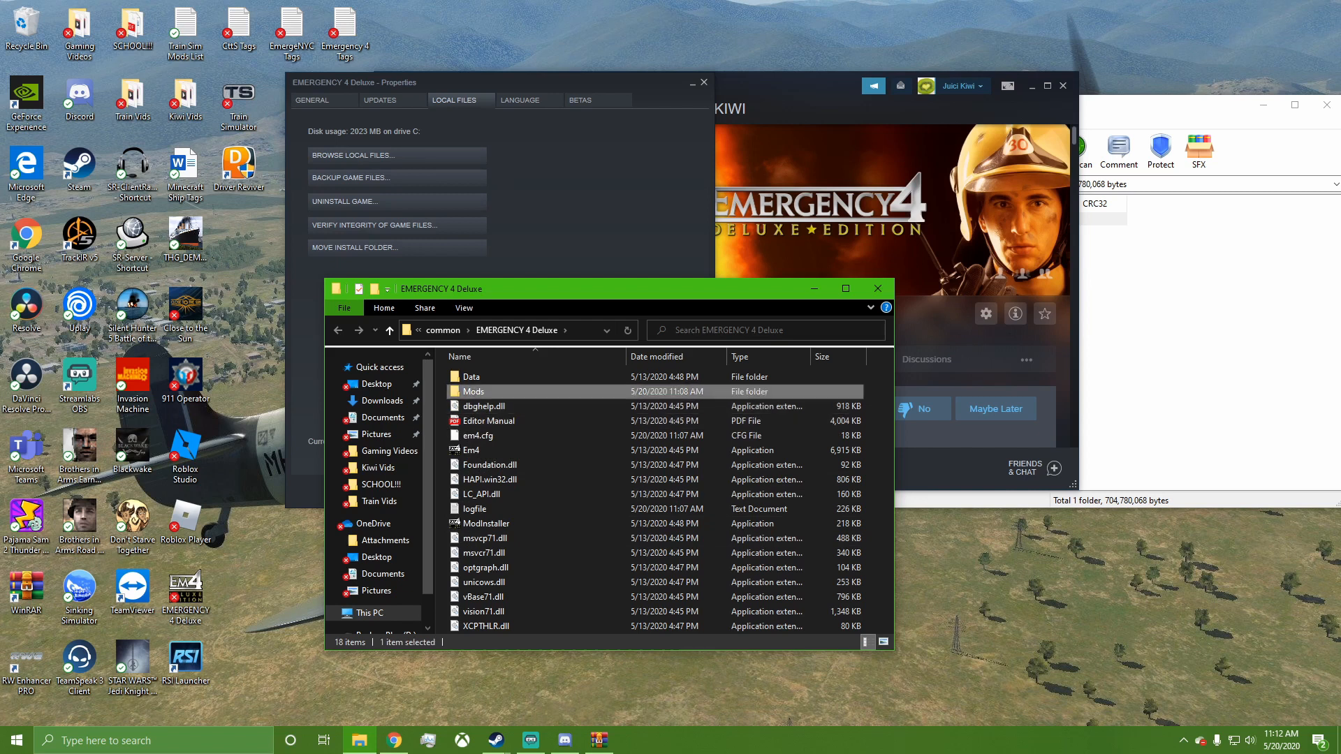
double_click(474, 391)
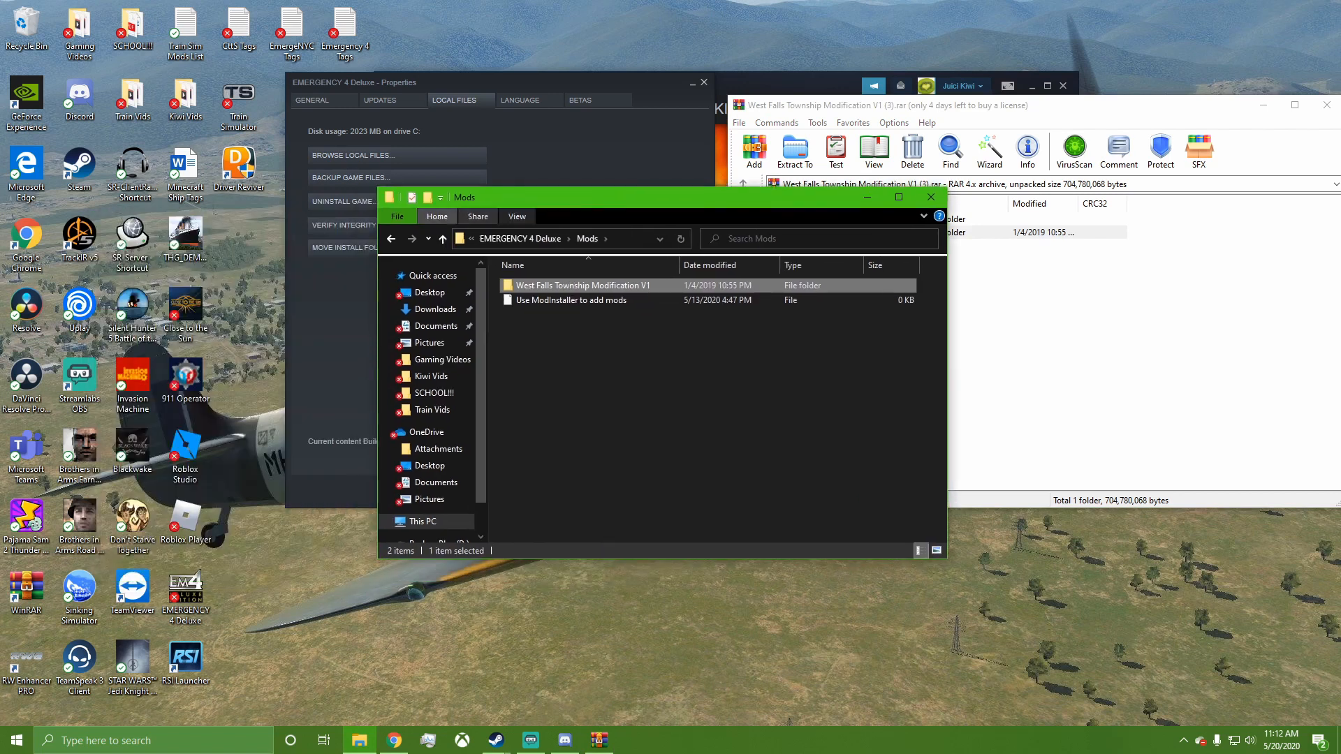
- Run ModInstaller, check West Falls Township Modification Version 1.0 is listed, then exit it
left_click(442, 239)
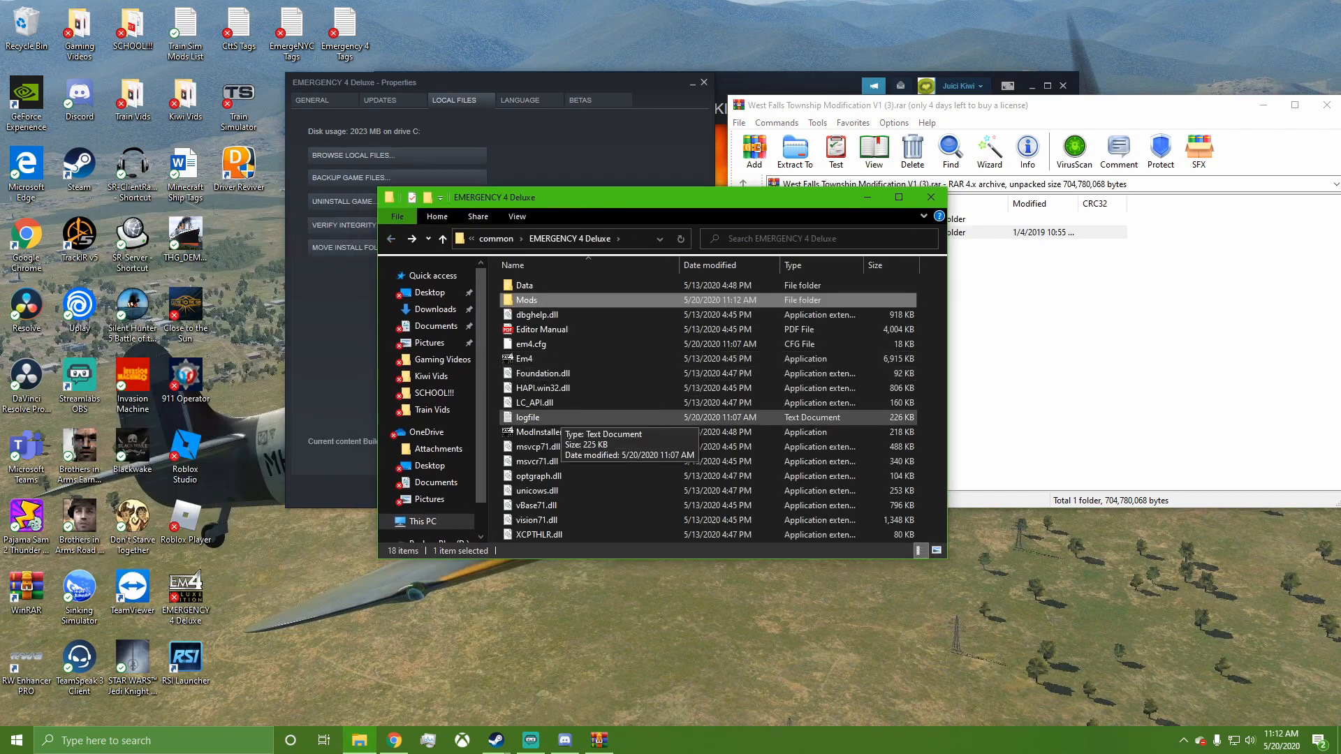
double_click(535, 432)
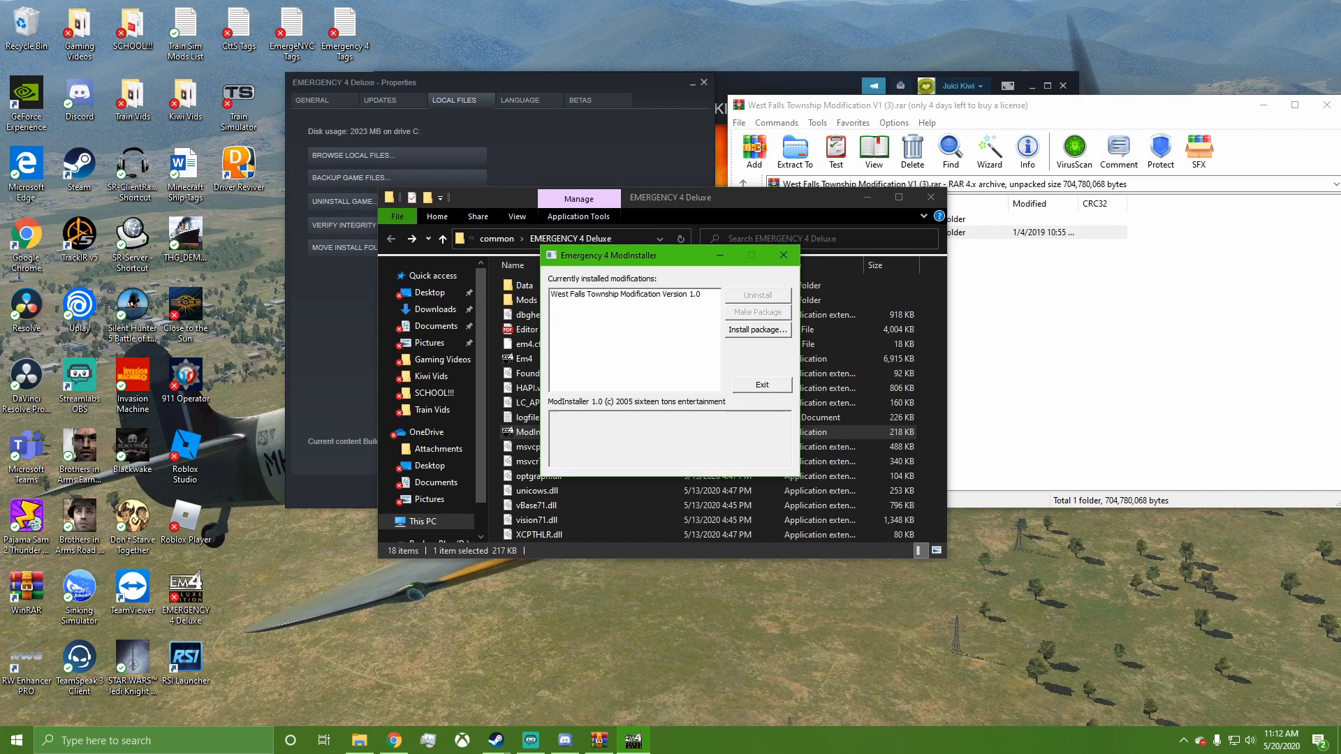
left_click(626, 293)
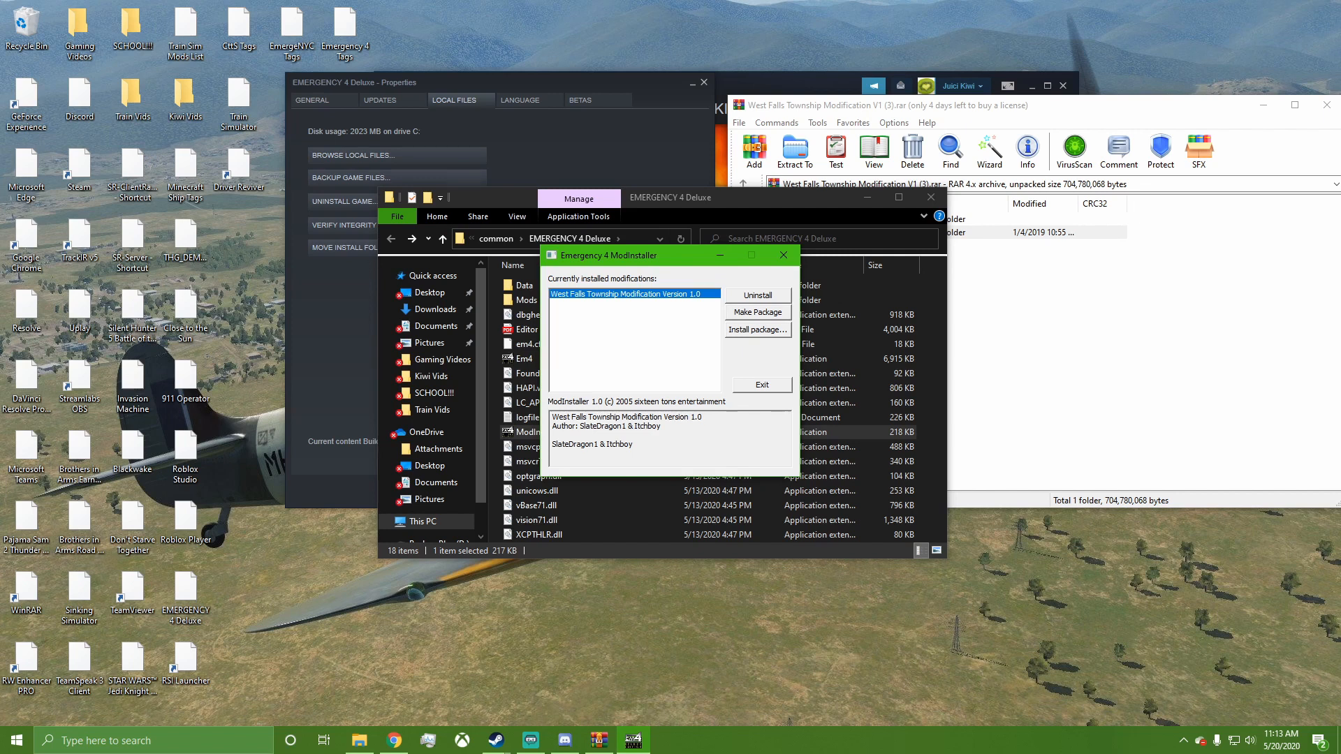
left_click(760, 386)
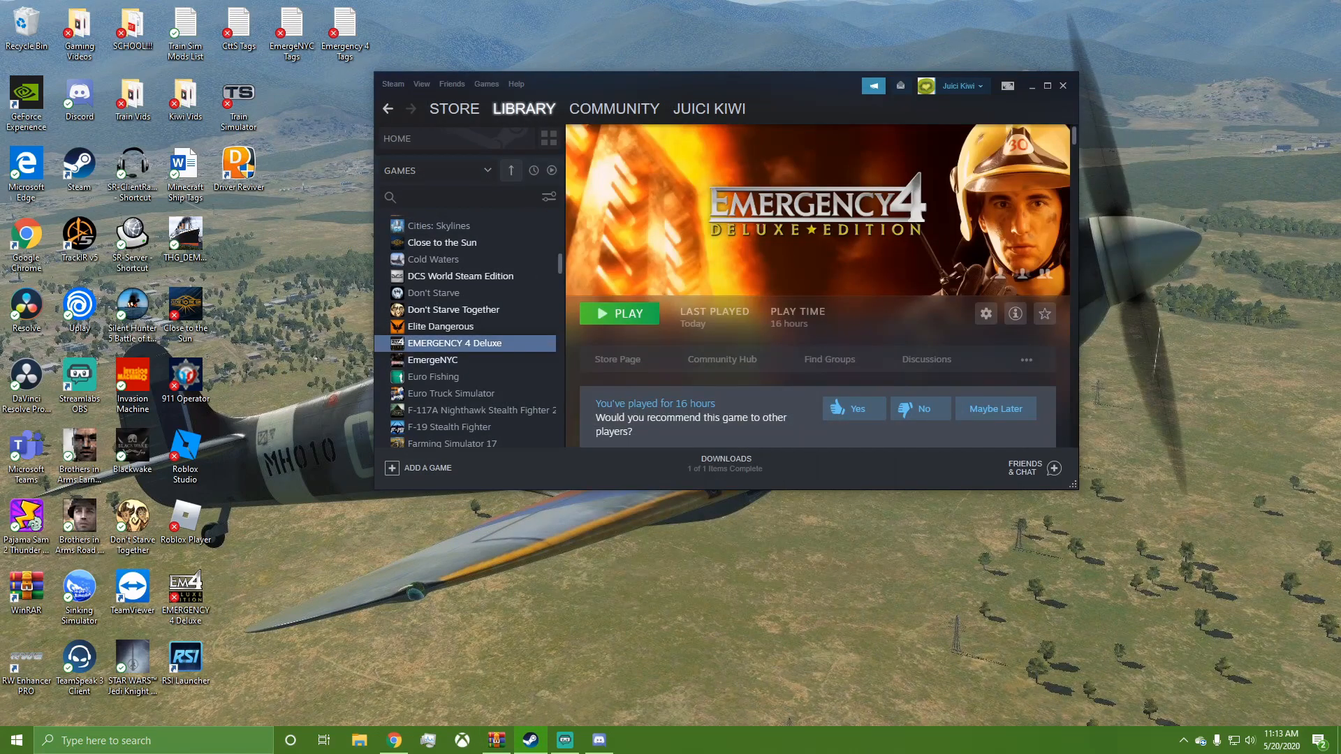
- Launch the game and select West Falls Township Modification Version 1.0 under Modifications
left_click(619, 313)
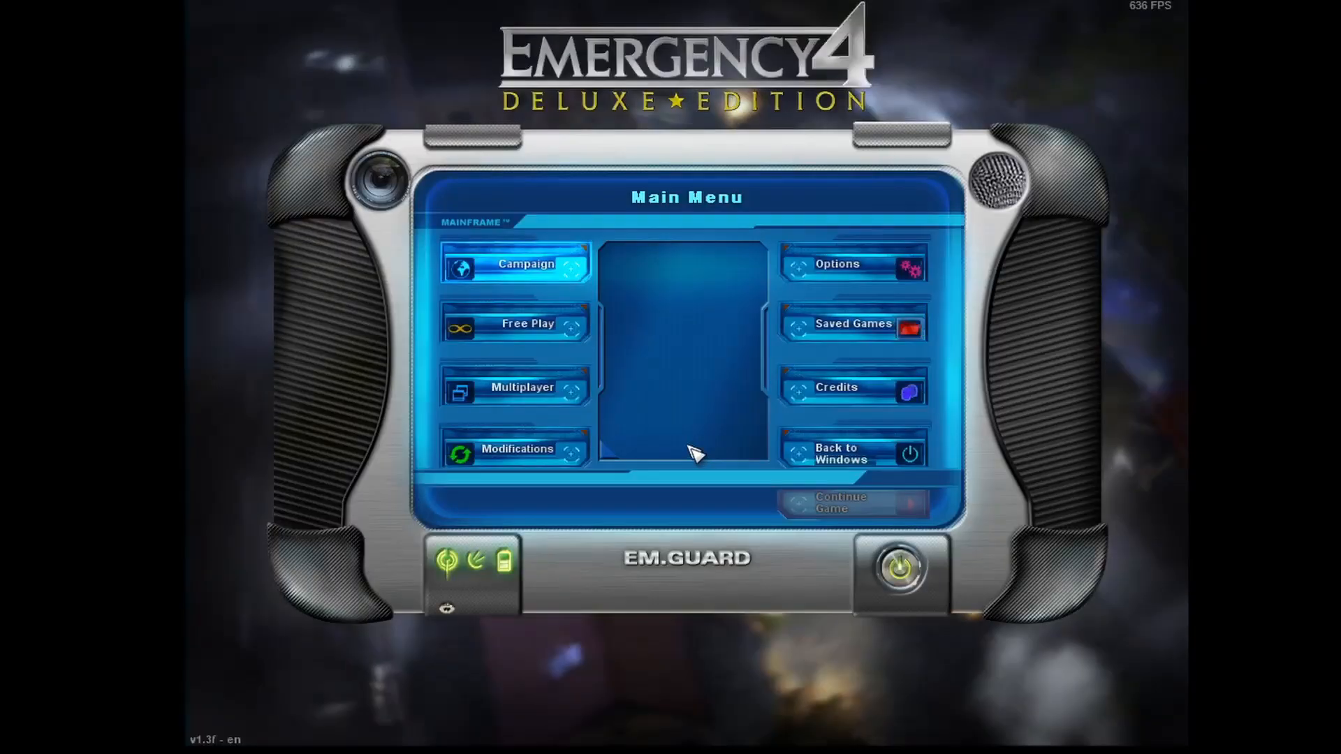
mouse_move(517, 448)
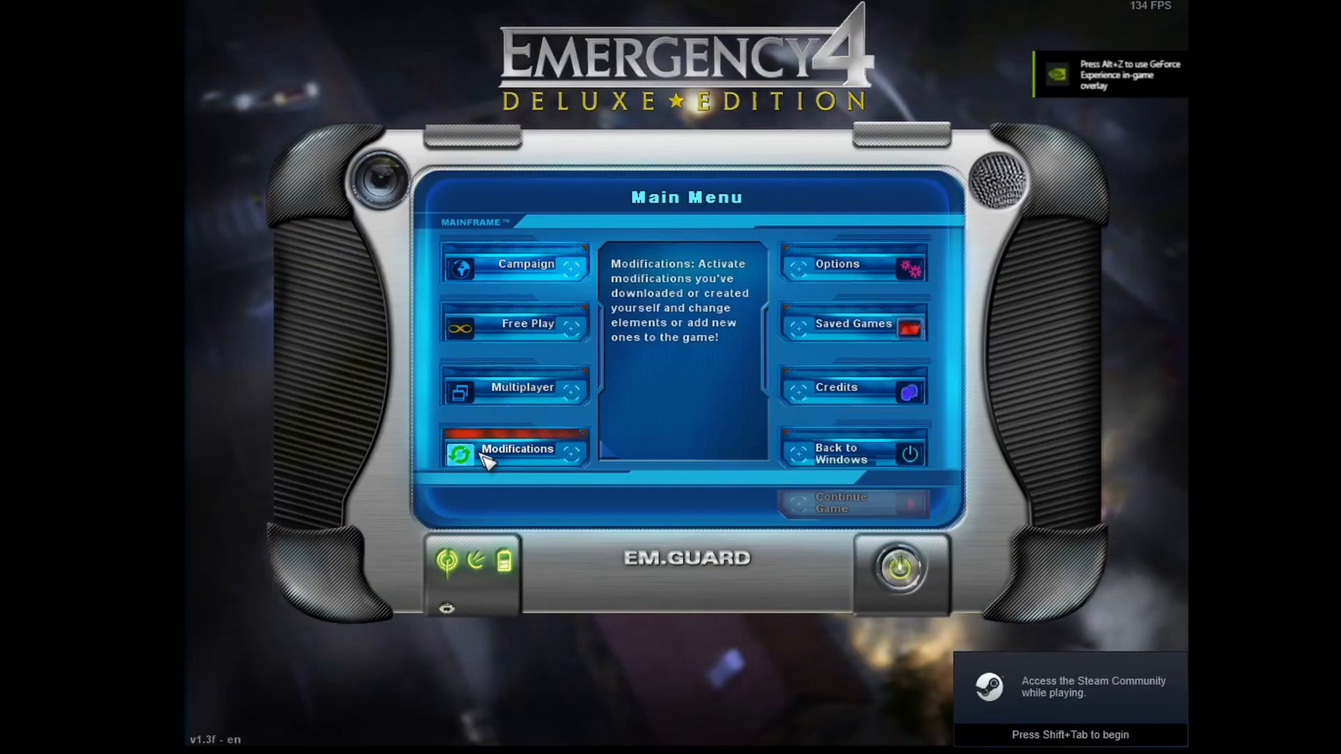
left_click(517, 449)
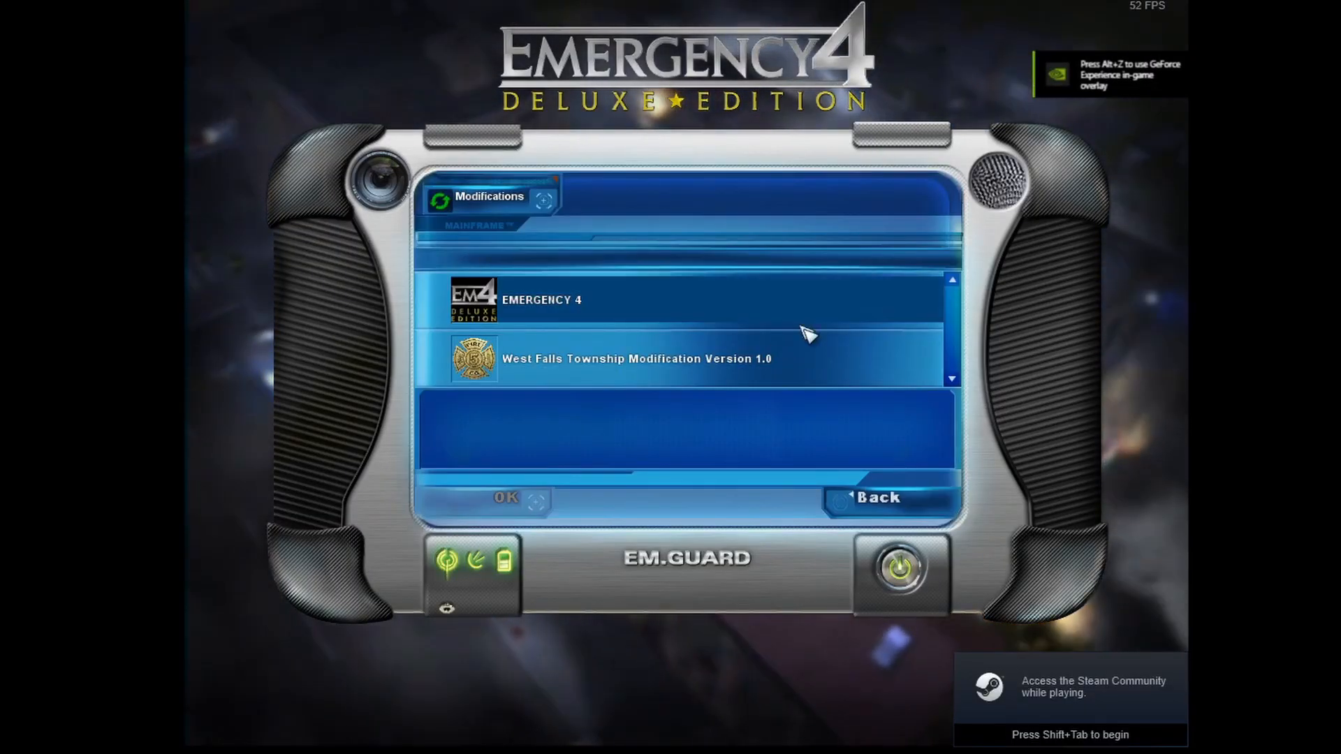
mouse_move(616, 312)
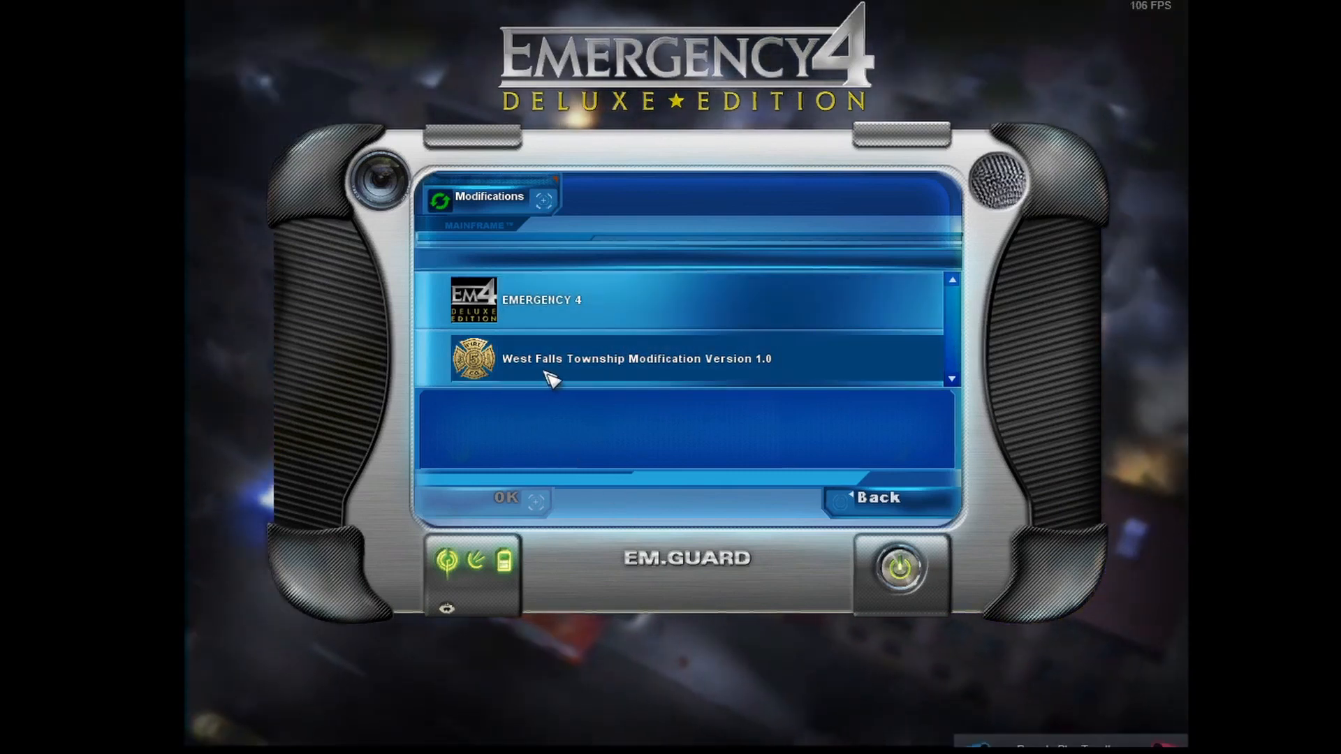
left_click(634, 359)
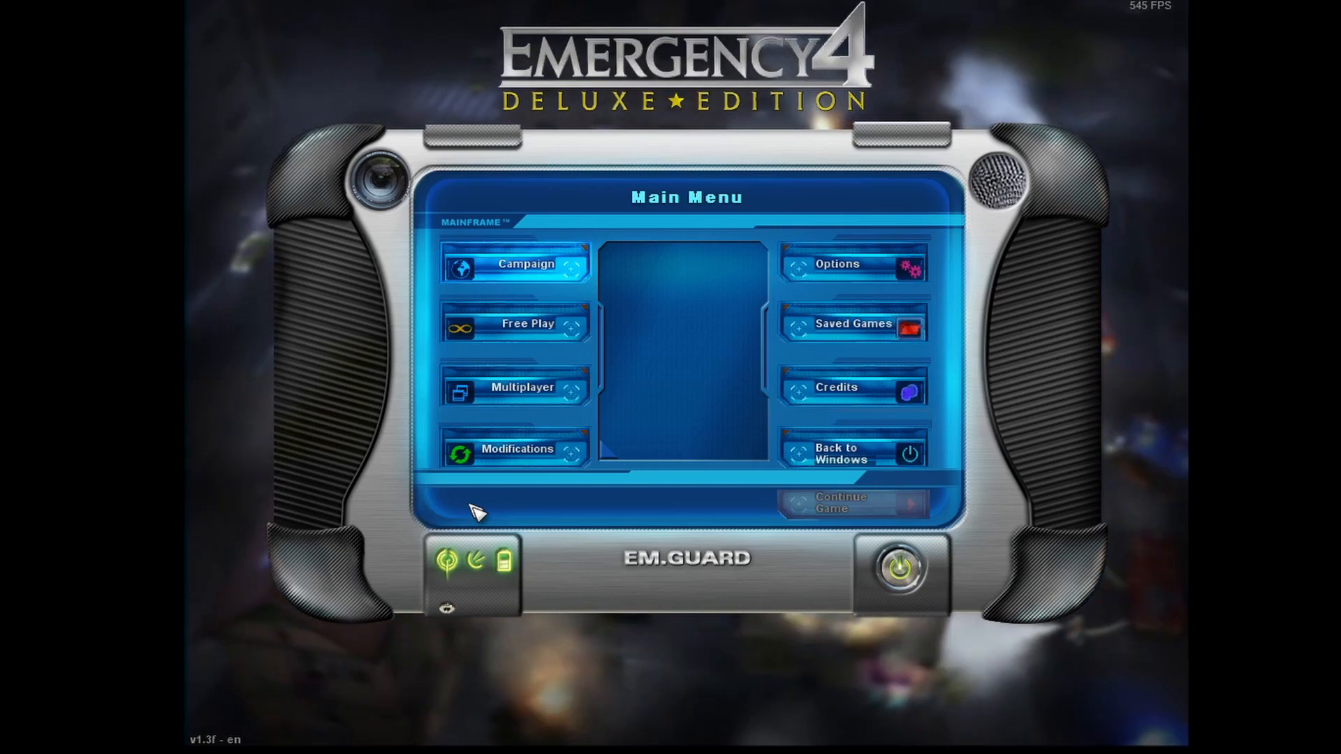
- Start a free play game on the Normal map in Endless mode
left_click(515, 324)
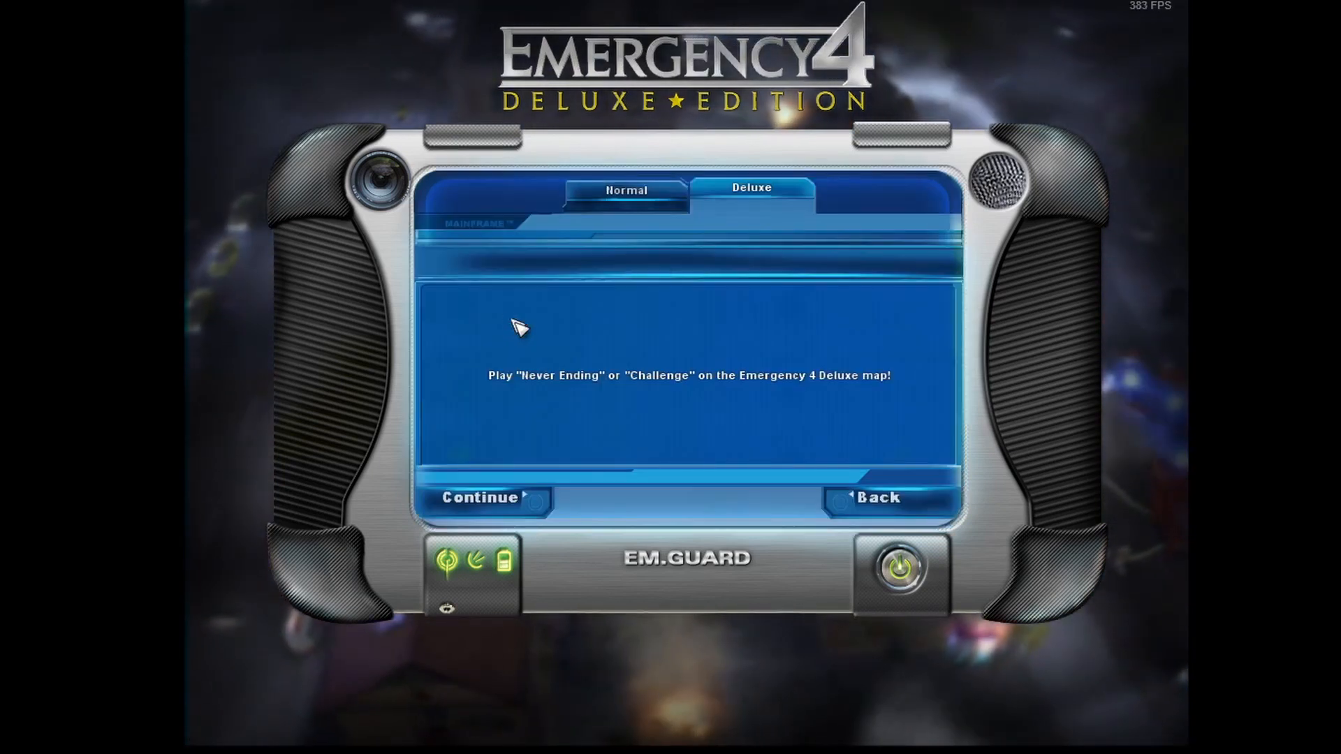
left_click(626, 189)
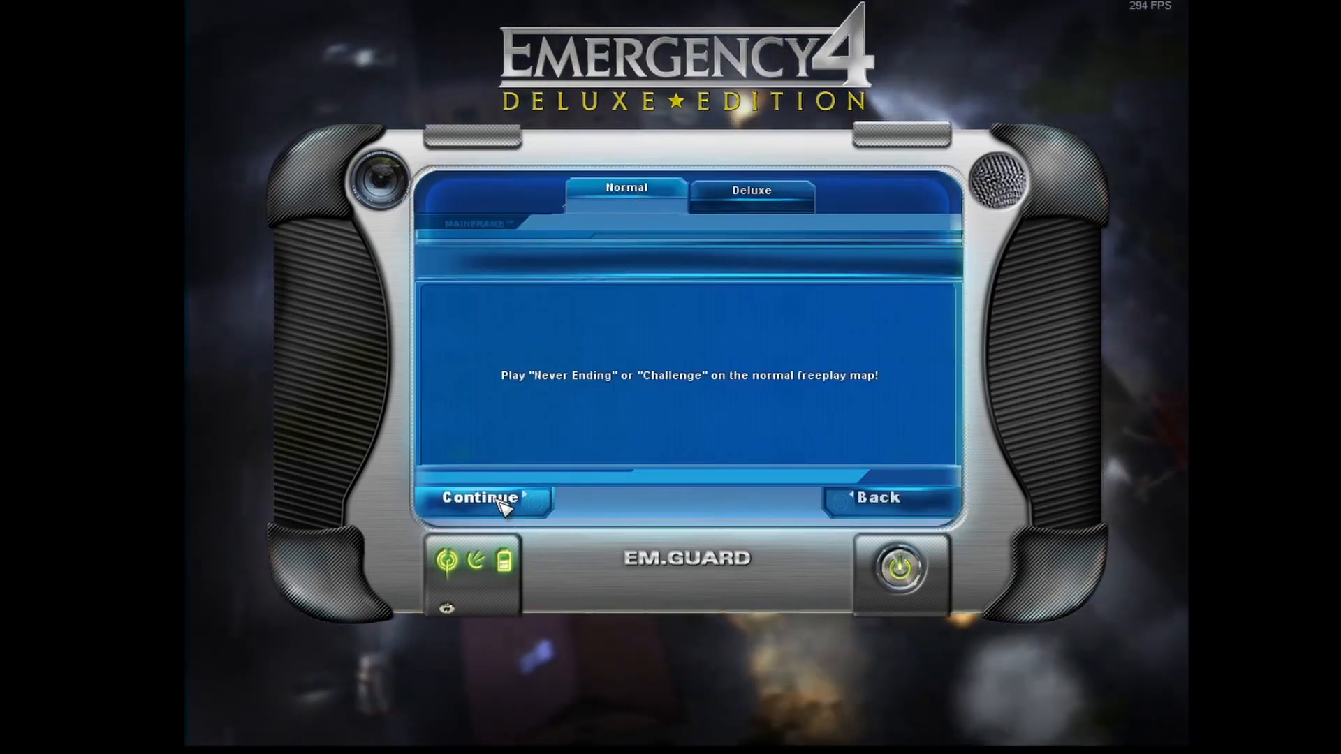
left_click(479, 497)
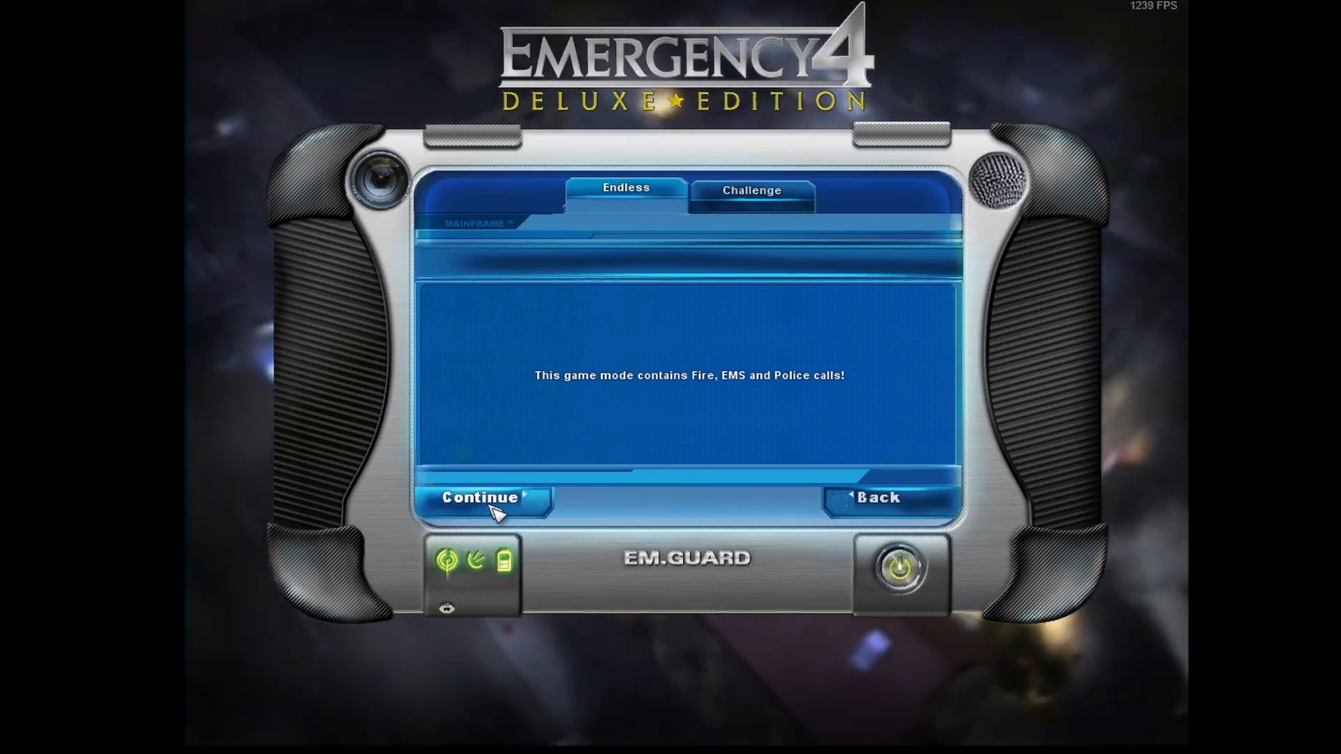
left_click(479, 498)
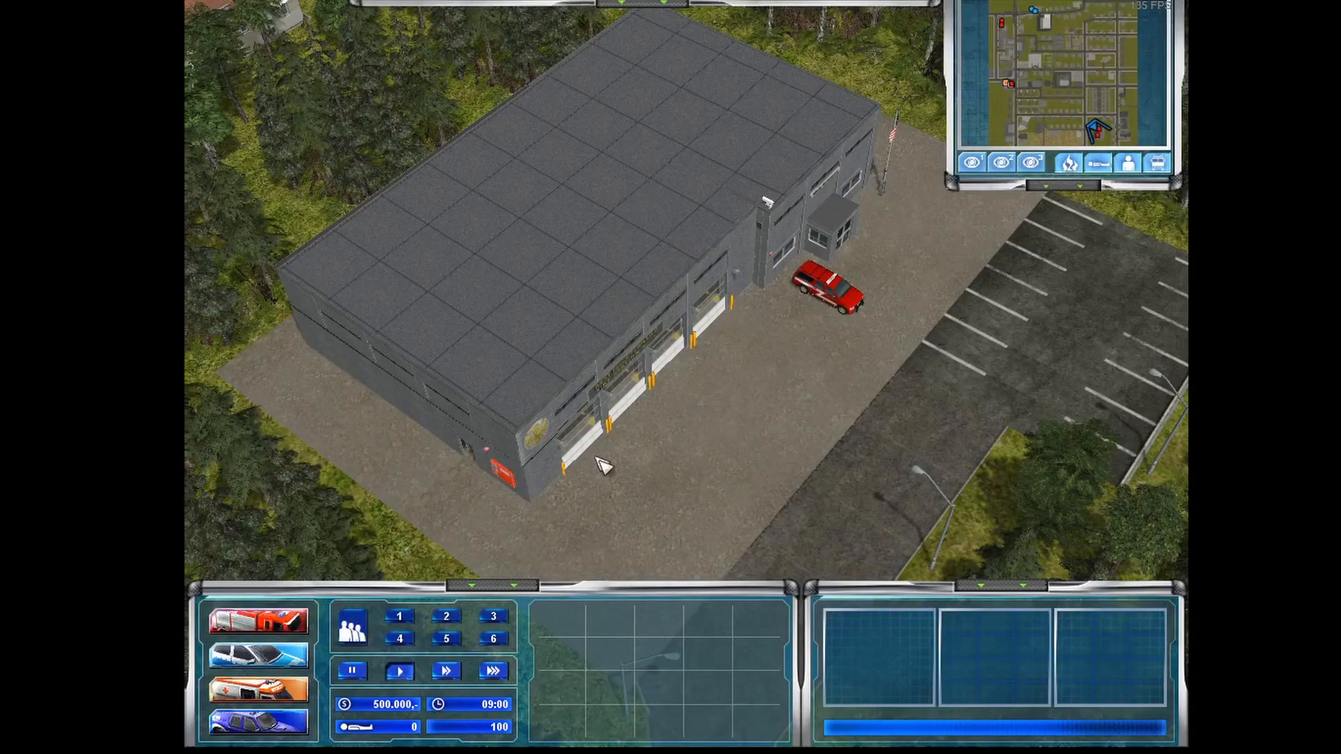
- Select the fire station and hide its roof to see inside
left_click(500, 462)
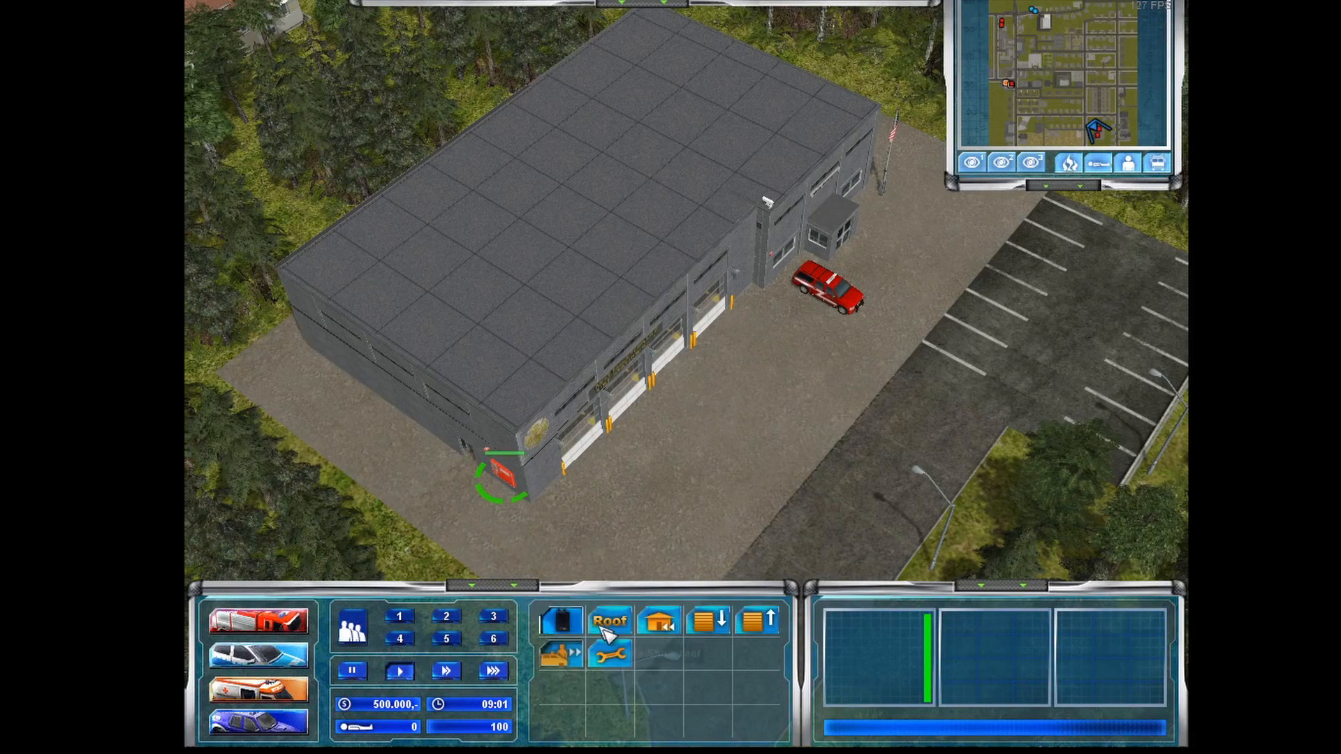
left_click(611, 619)
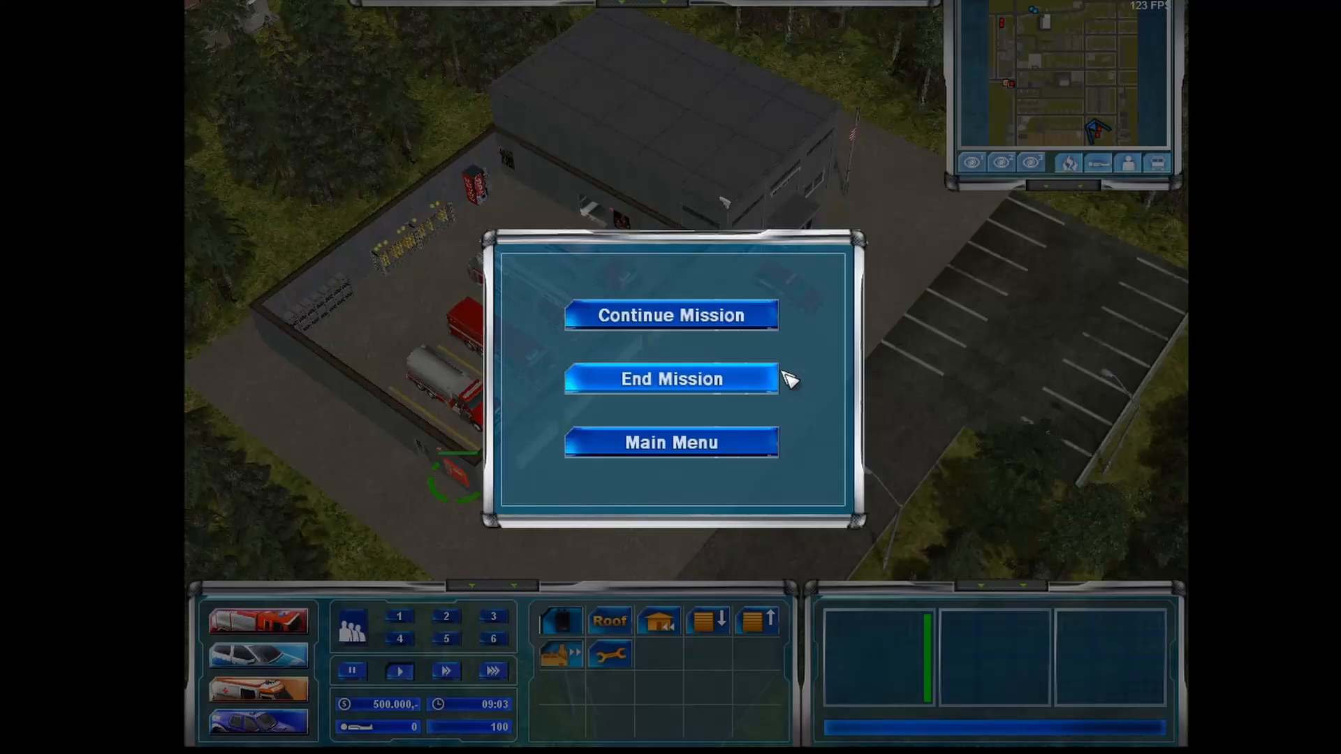
- End the free play mission and confirm quitting the game
left_click(672, 442)
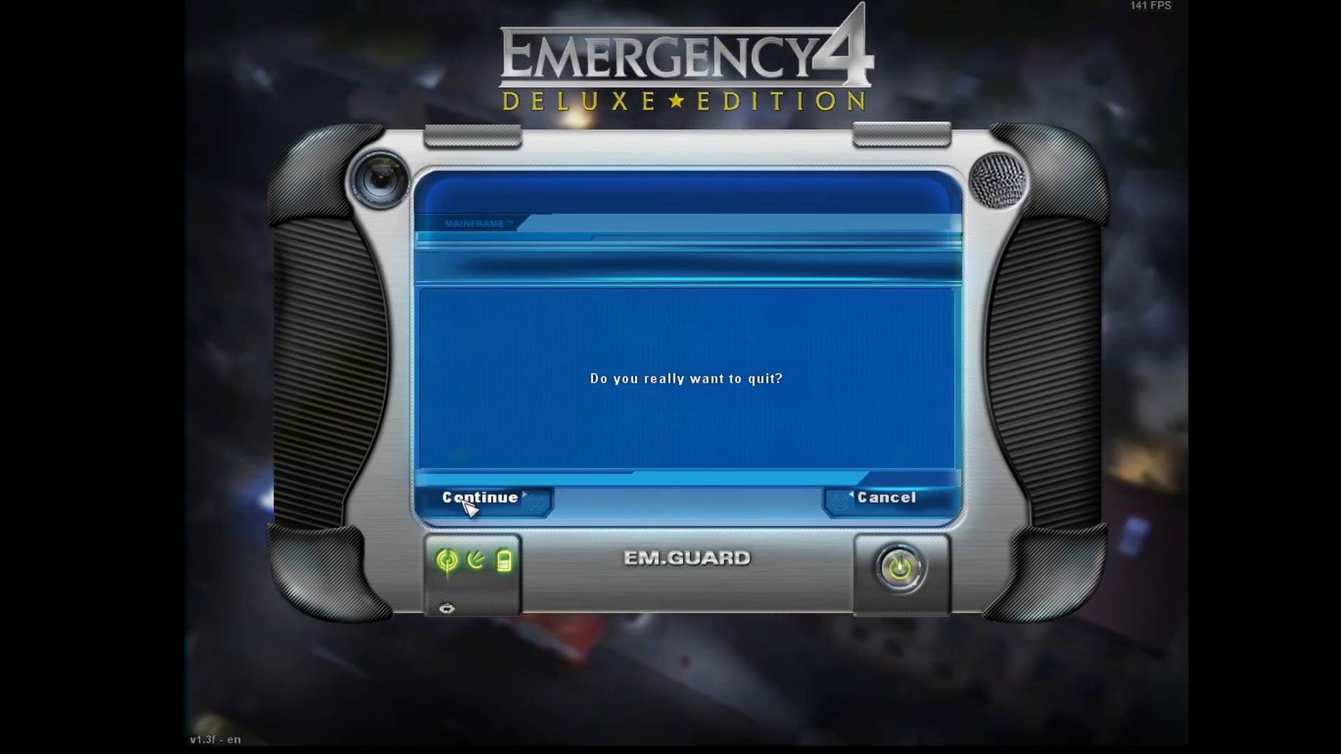
left_click(479, 498)
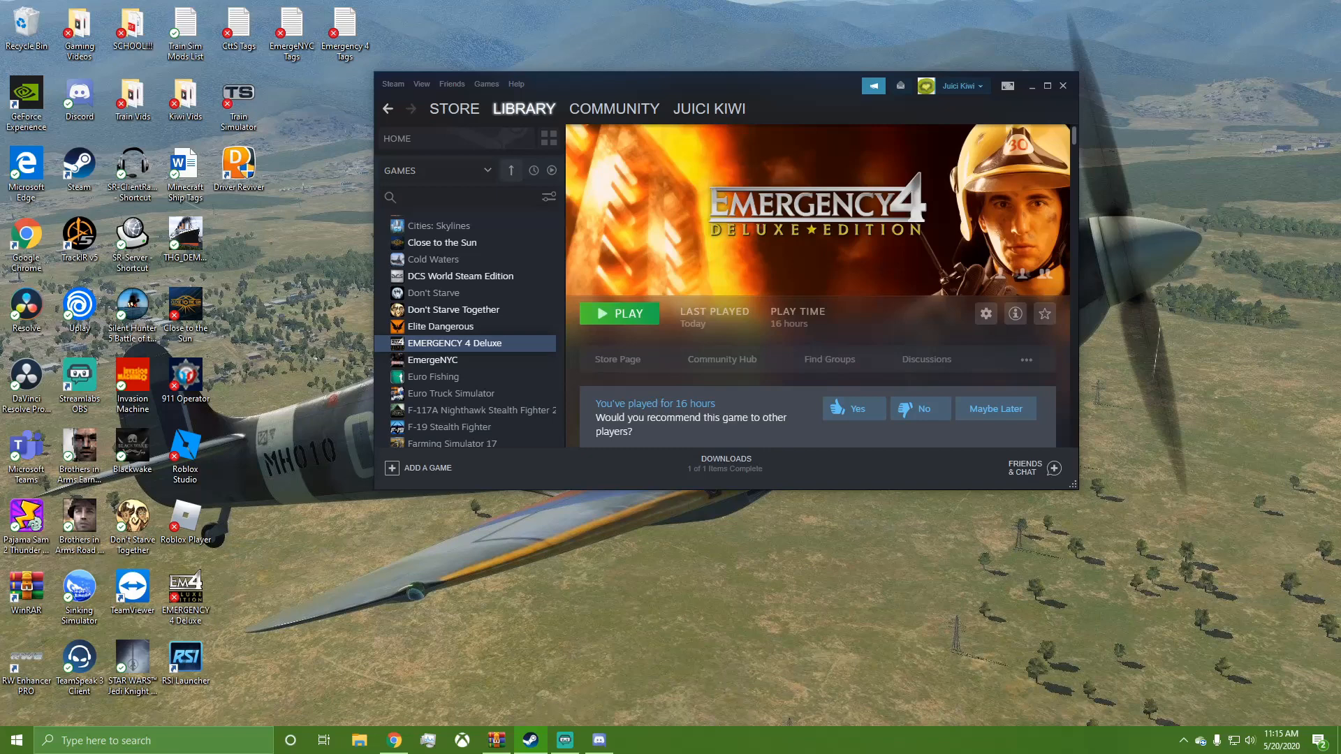